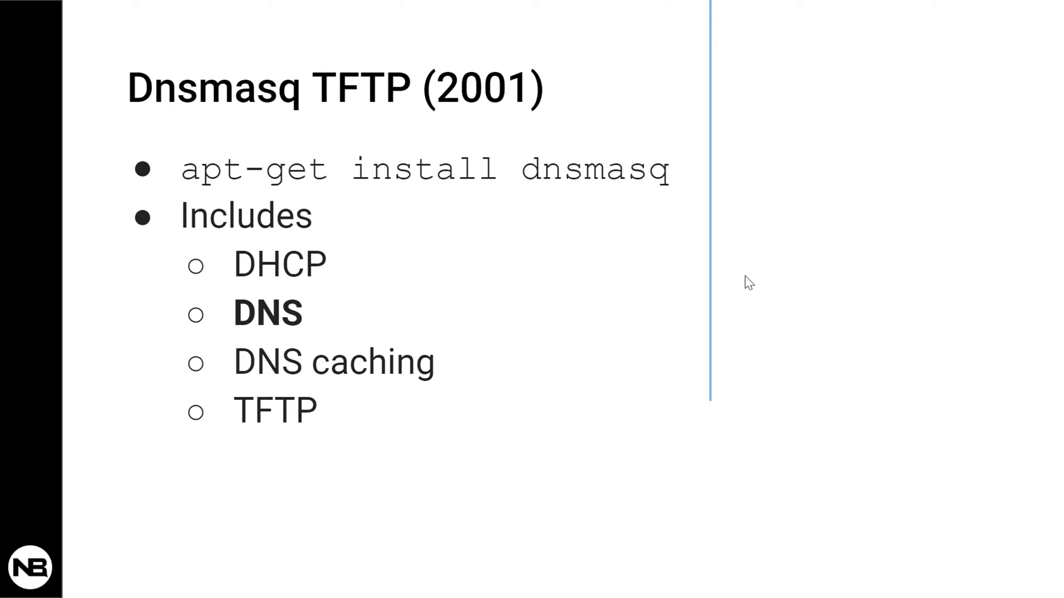
mouse_move(263, 160)
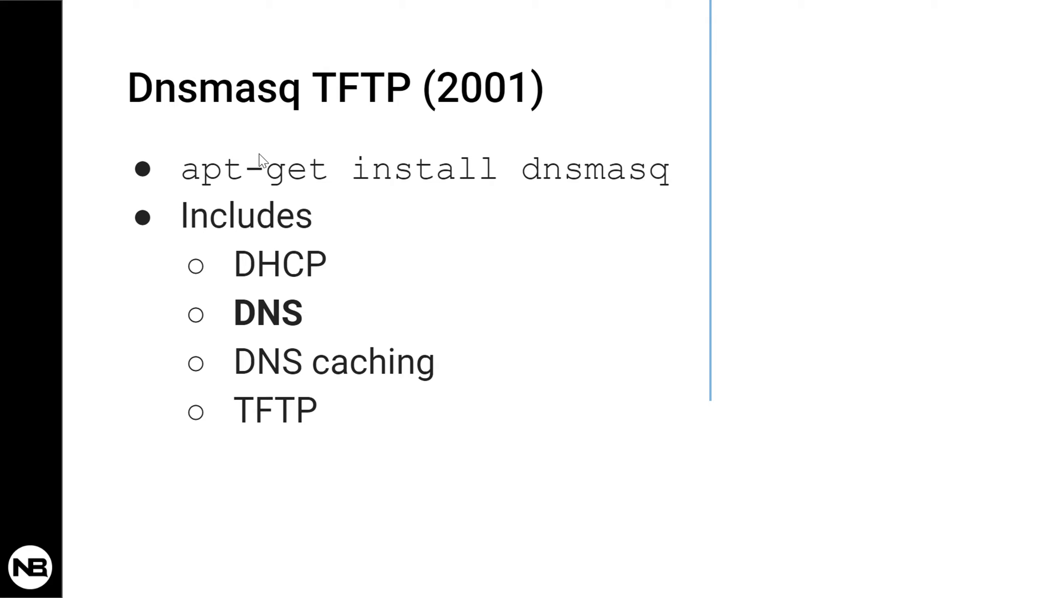
mouse_move(195, 187)
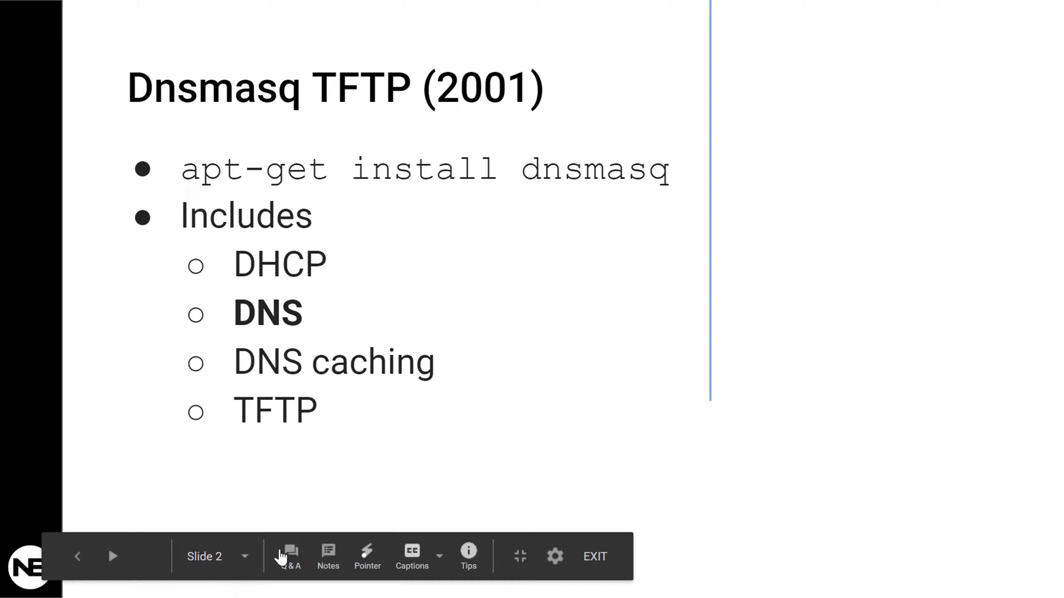
Turn on the laser pointer for the Dnsmasq features slide
left_click(367, 555)
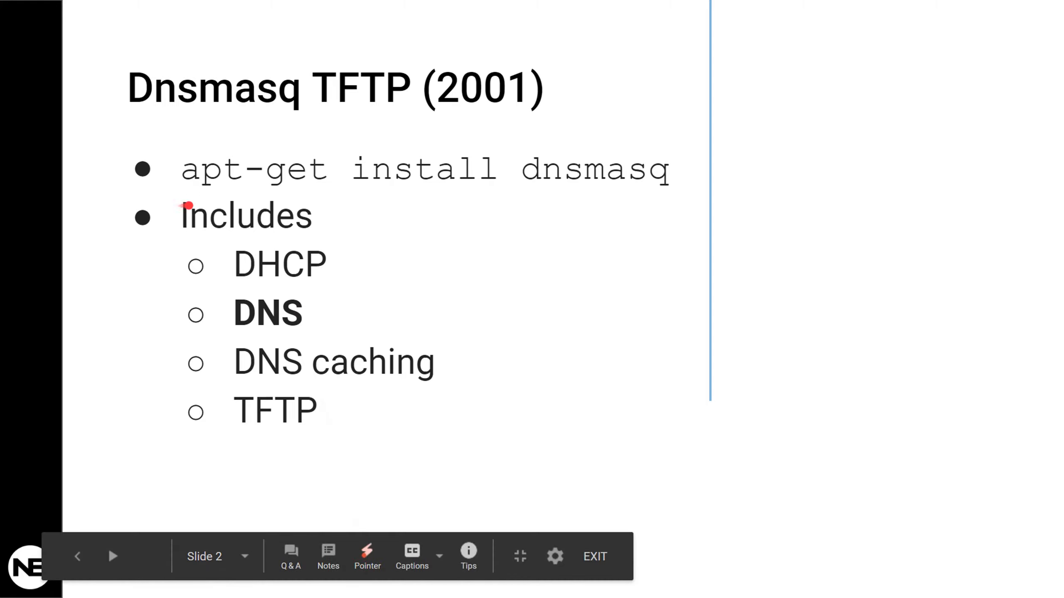
mouse_move(668, 211)
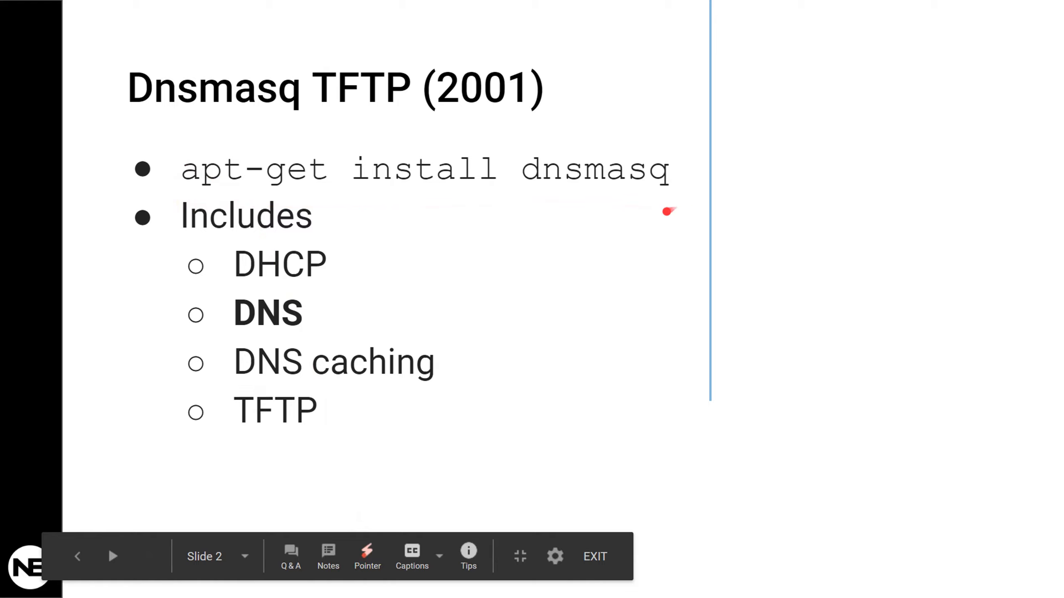
mouse_move(224, 297)
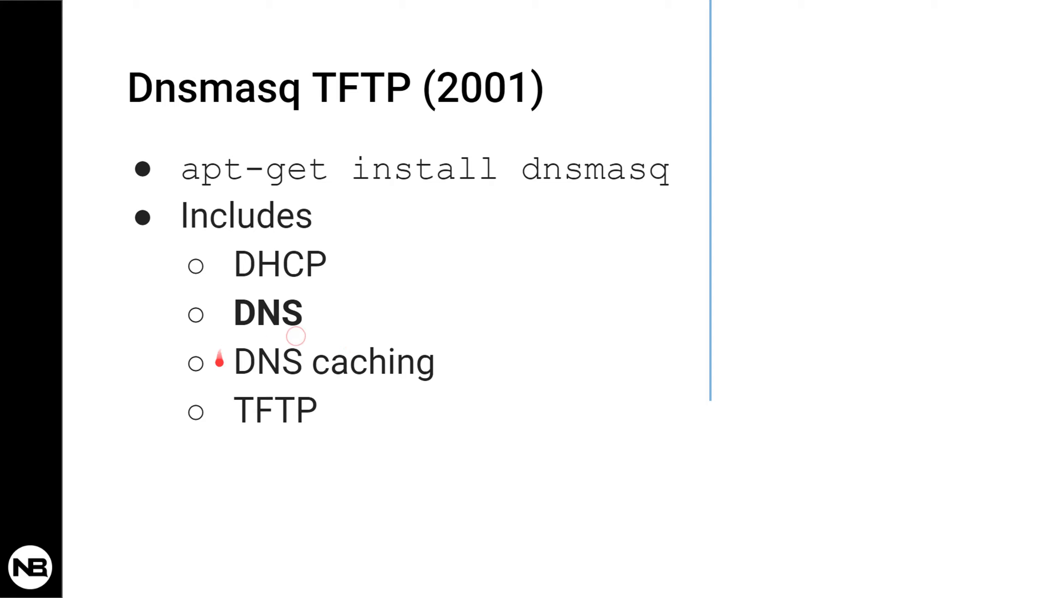
mouse_move(262, 347)
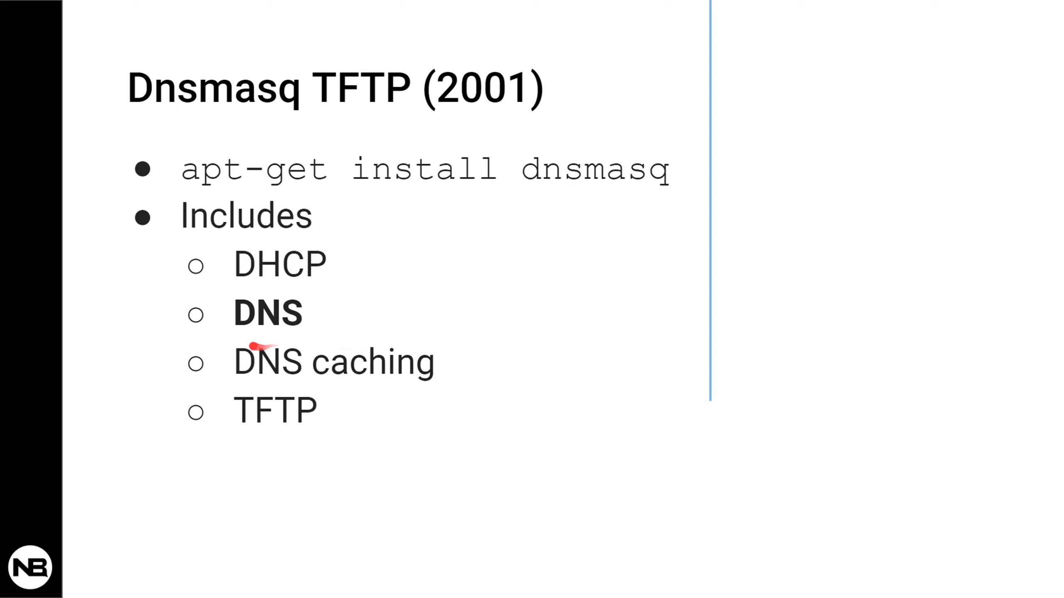
mouse_move(245, 356)
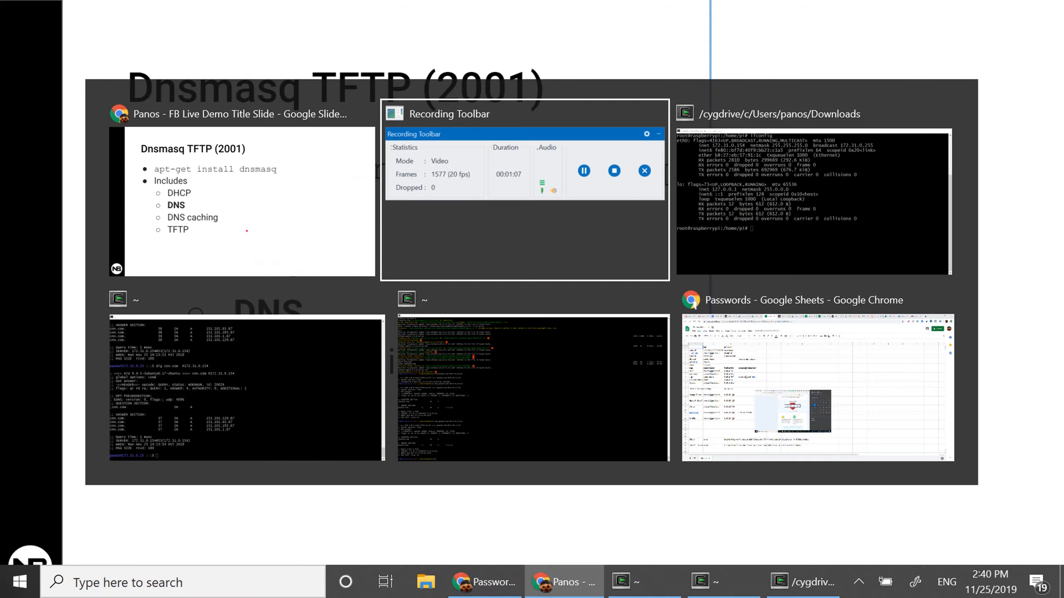
Start dnsmasq on the Pi with systemctl start dnsmasq, clearing the screen before and after
left_click(812, 196)
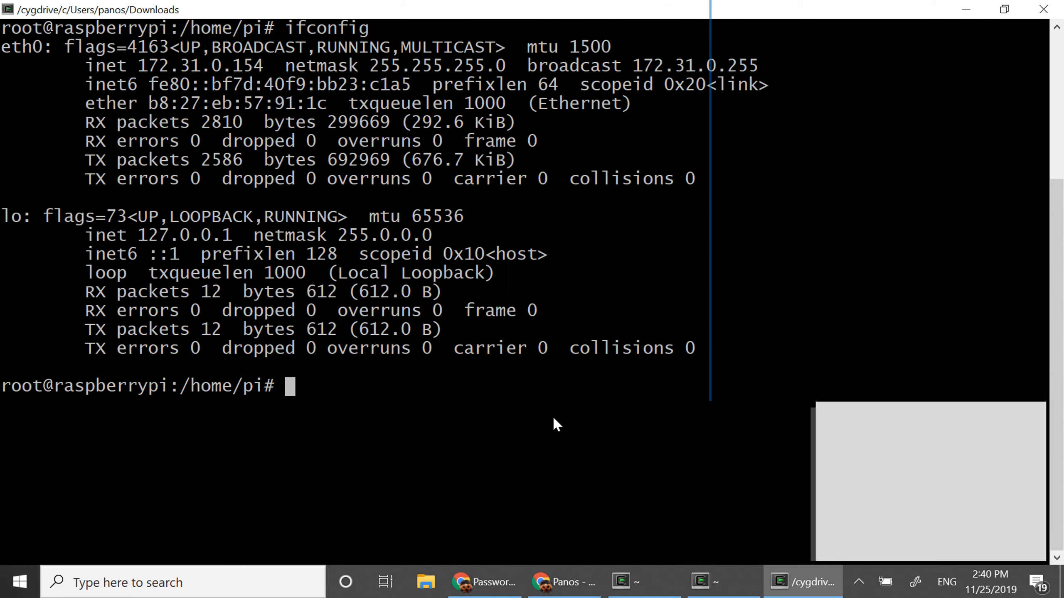
type("cl")
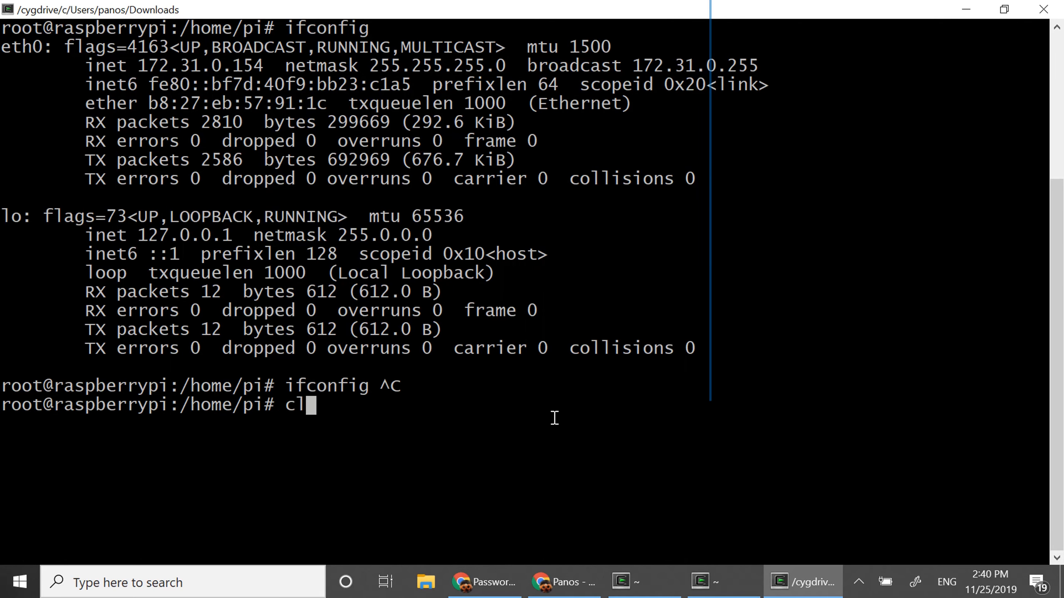
key("Return")
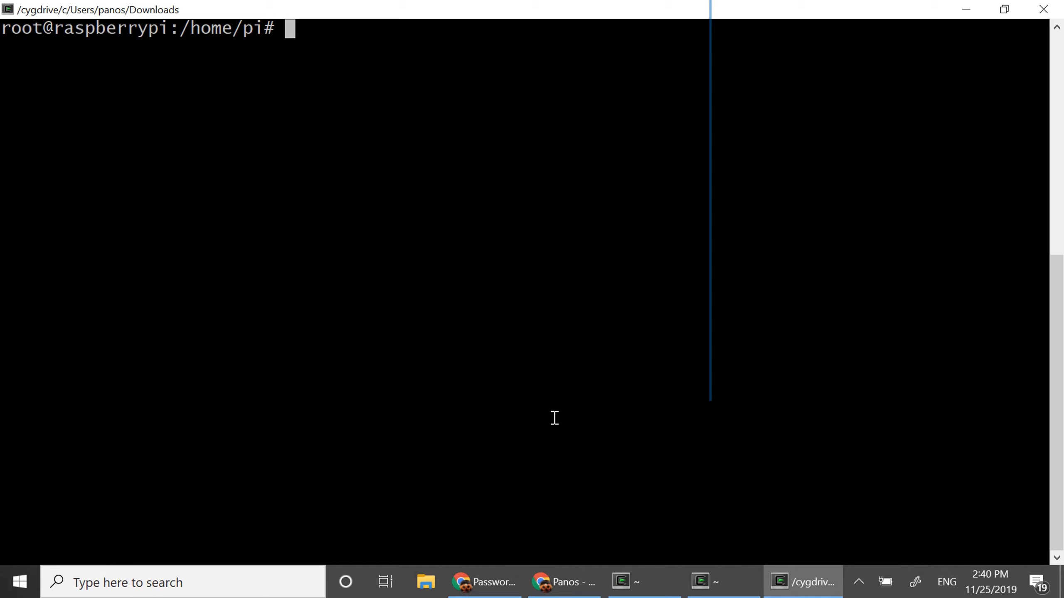
type("system")
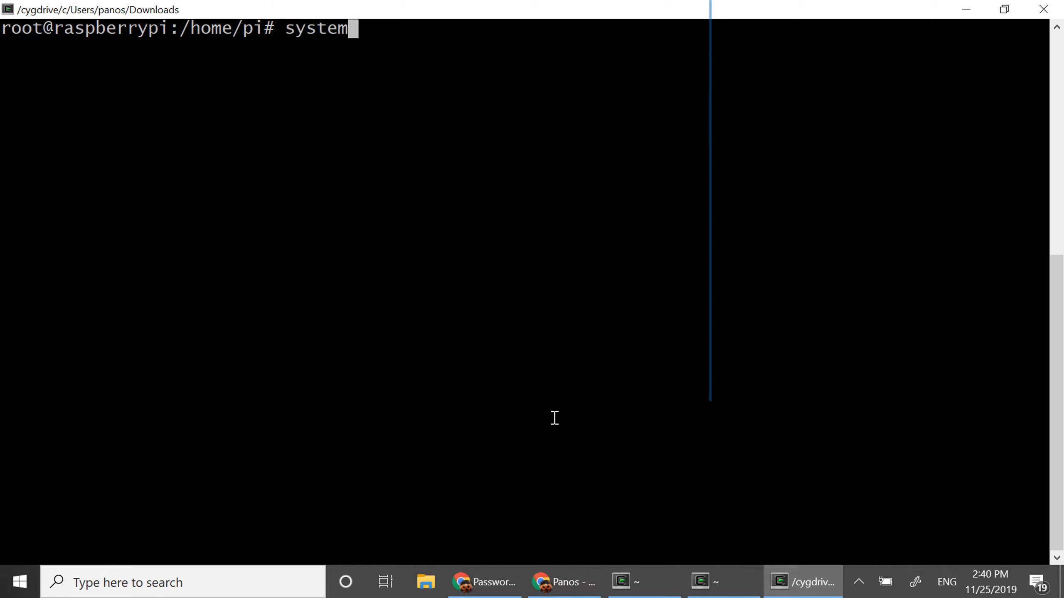
type("ctl start dnsmsaq")
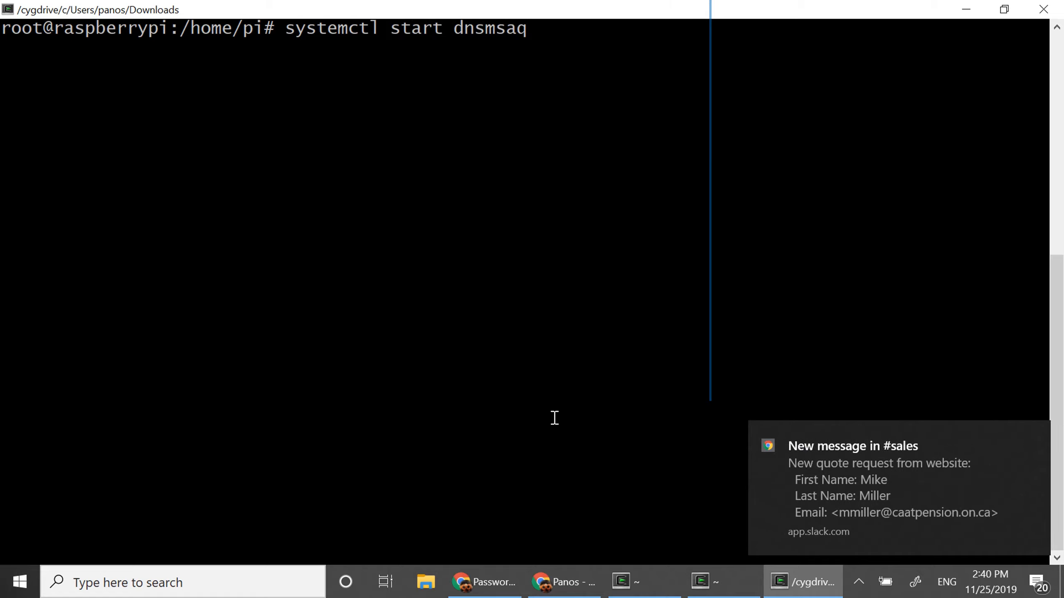
key("Return")
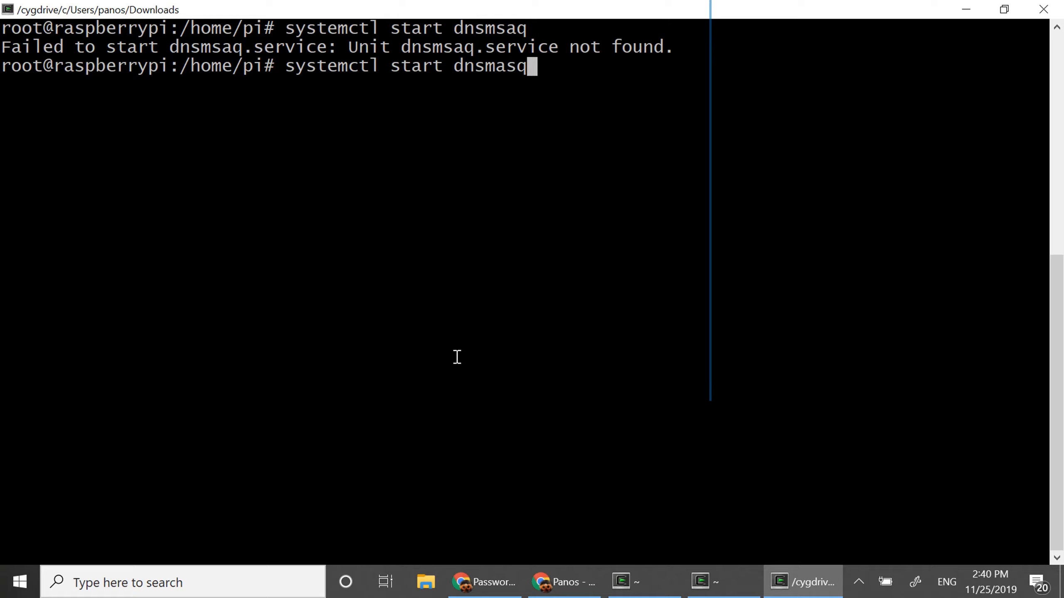
type("clear")
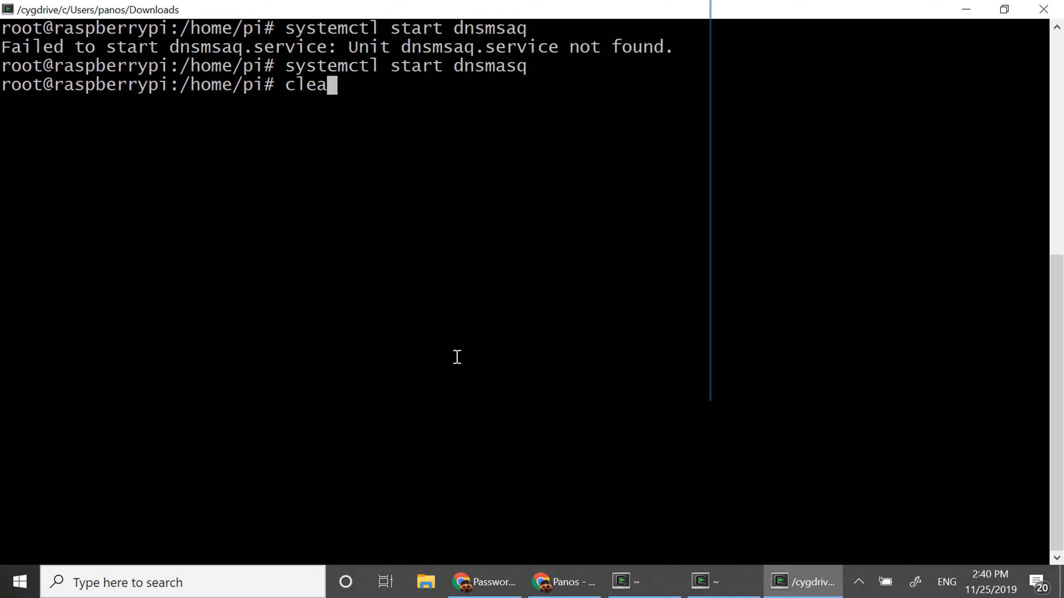
key("Return")
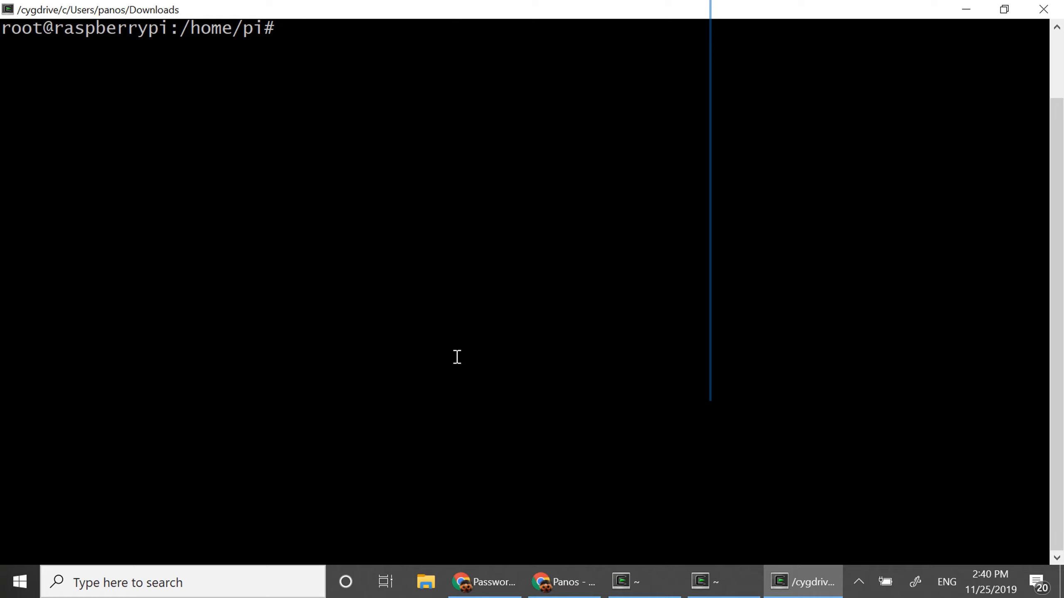
Show /etc/resolv.conf and run a first dig lookup of cnn.com
type("cat /etc/")
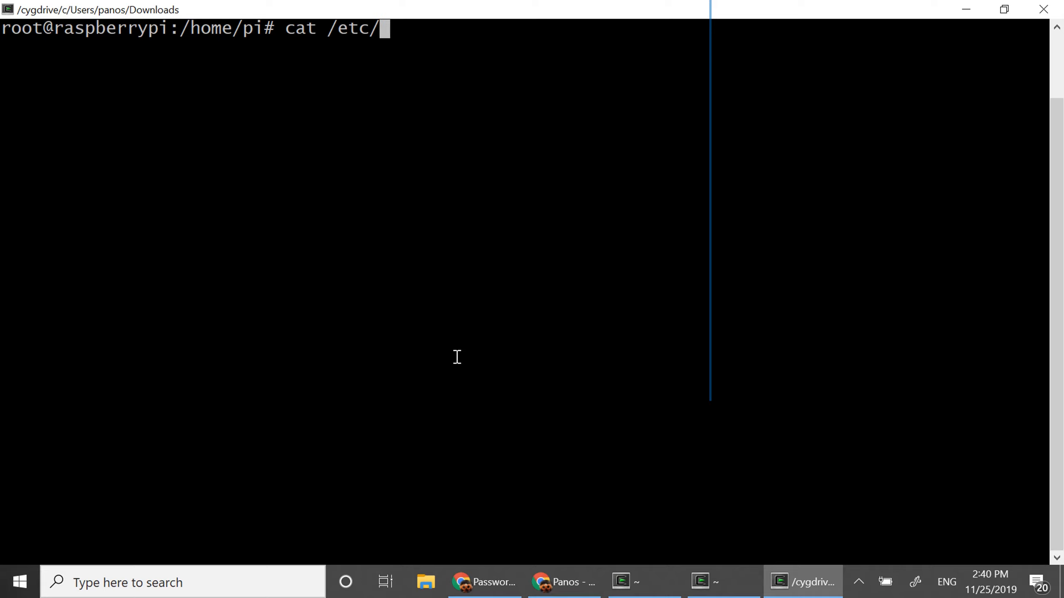
type("resolv.conf")
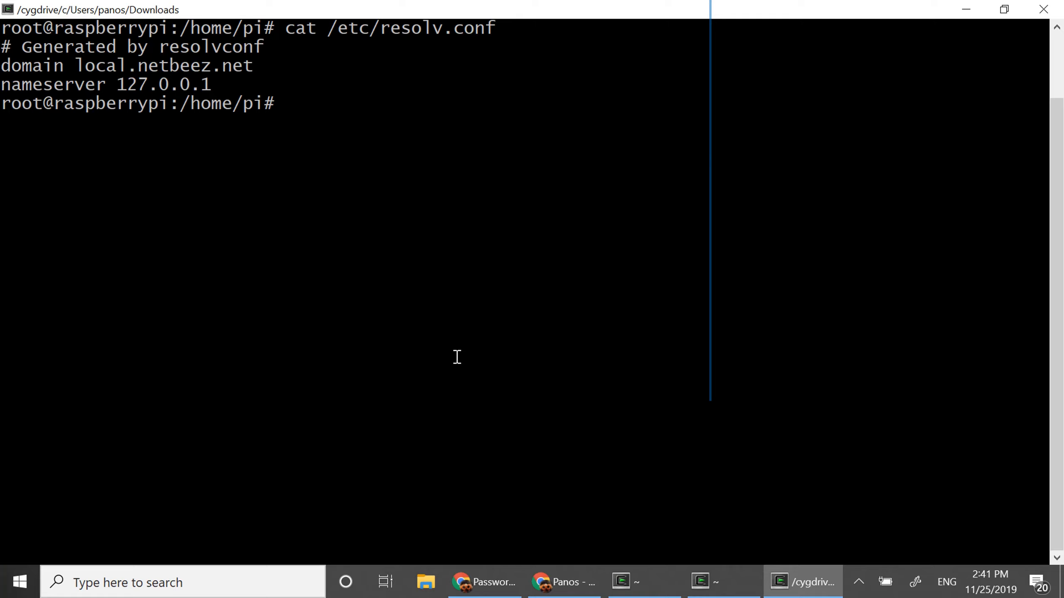
type("dig")
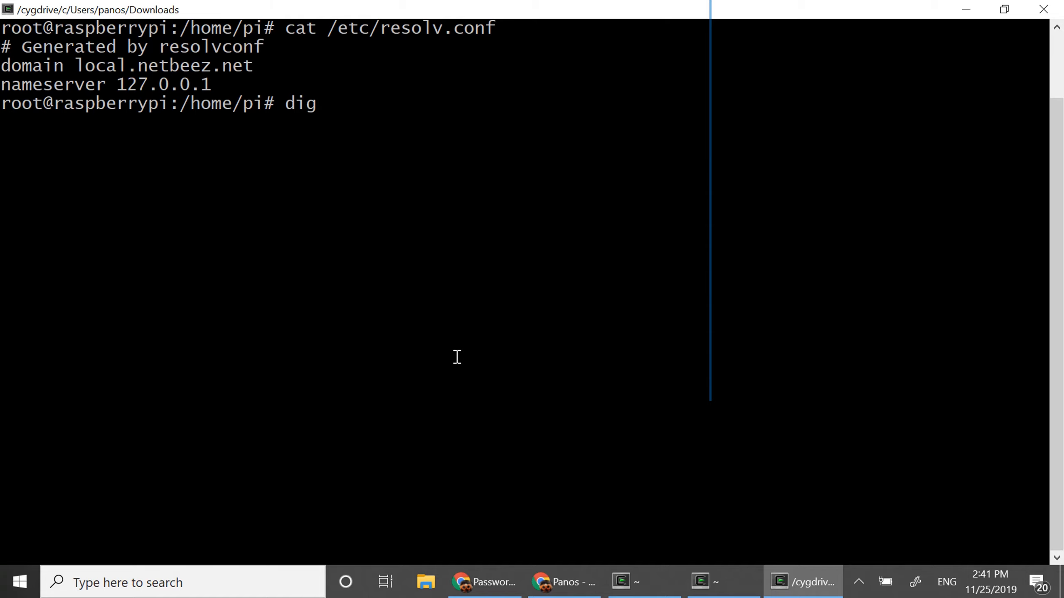
type("cnn.co")
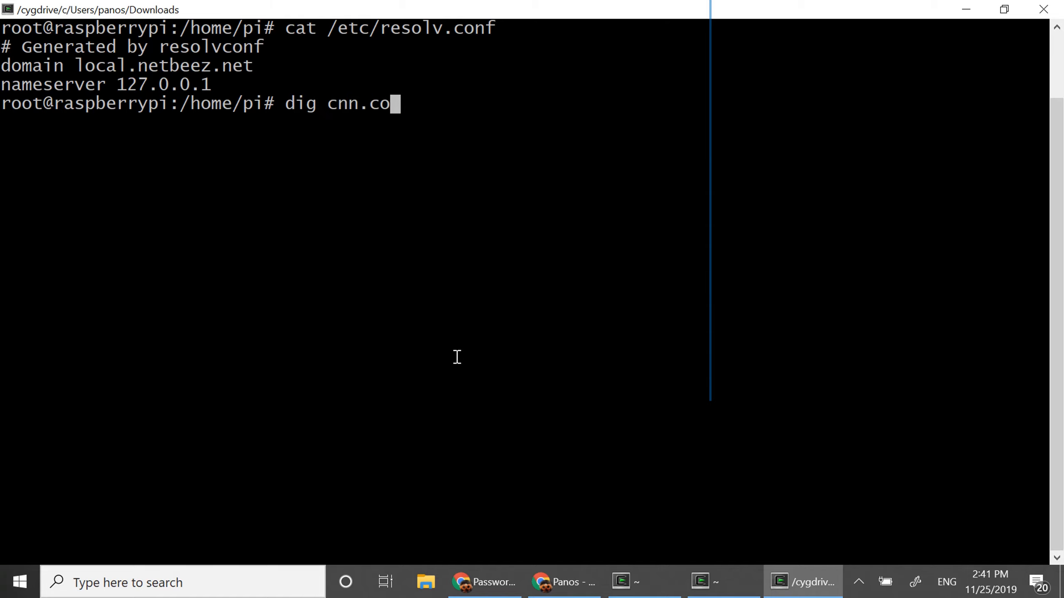
key("Return")
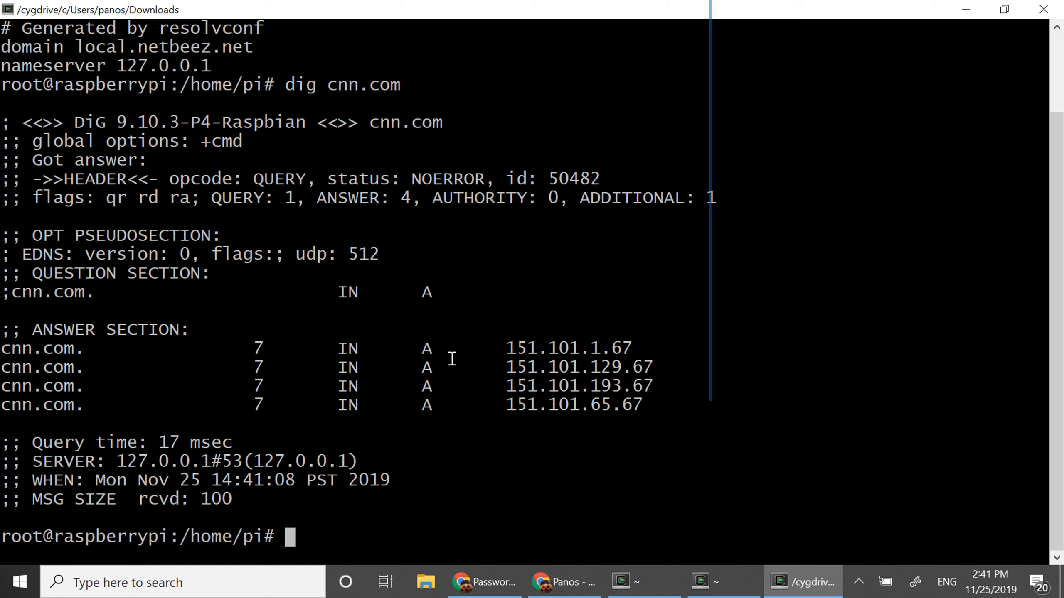
Repeat dig cnn.com three more times, with query times dropping to 0 msec from cache
double_click(197, 442)
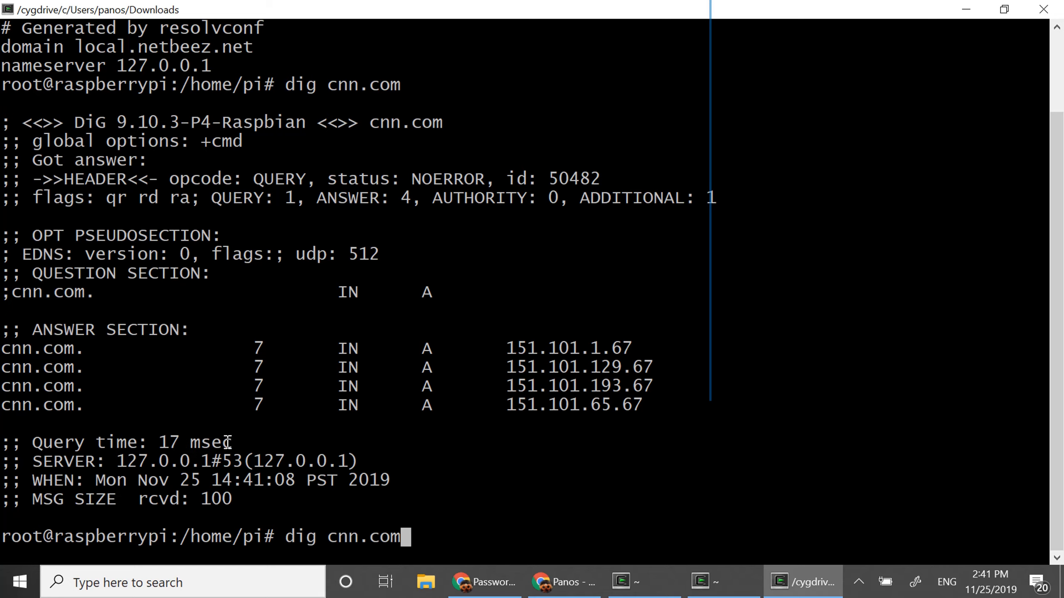
key("Return")
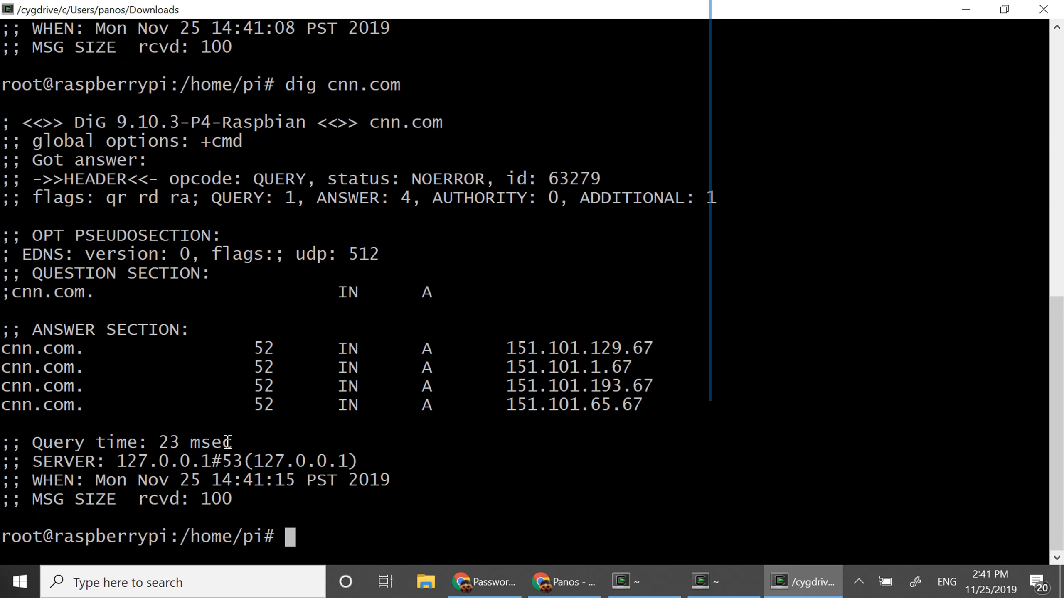
type("dig cnn.com")
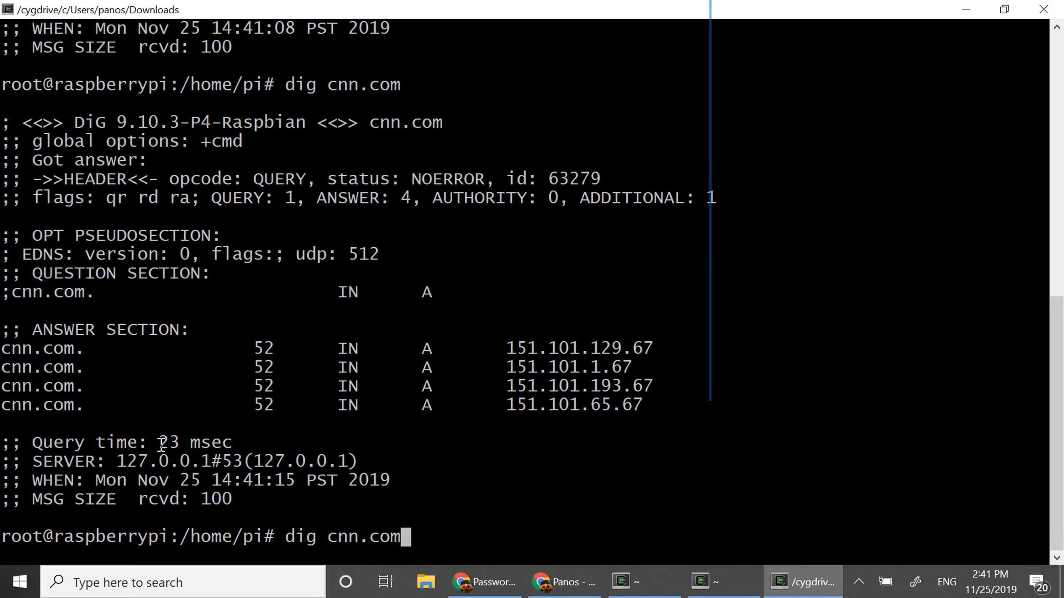
key("Return")
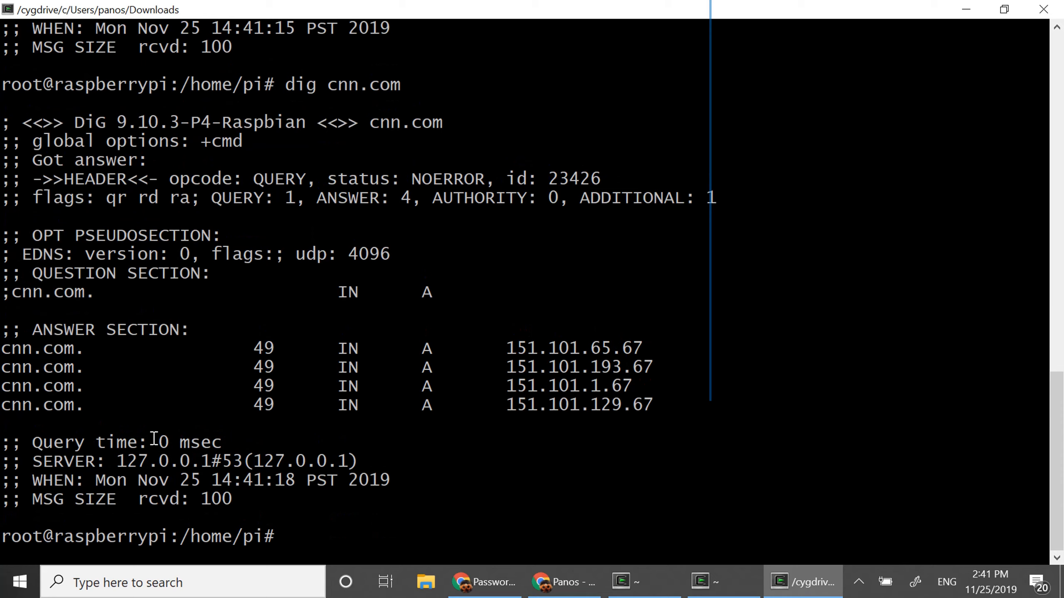
type("dig cnn.com")
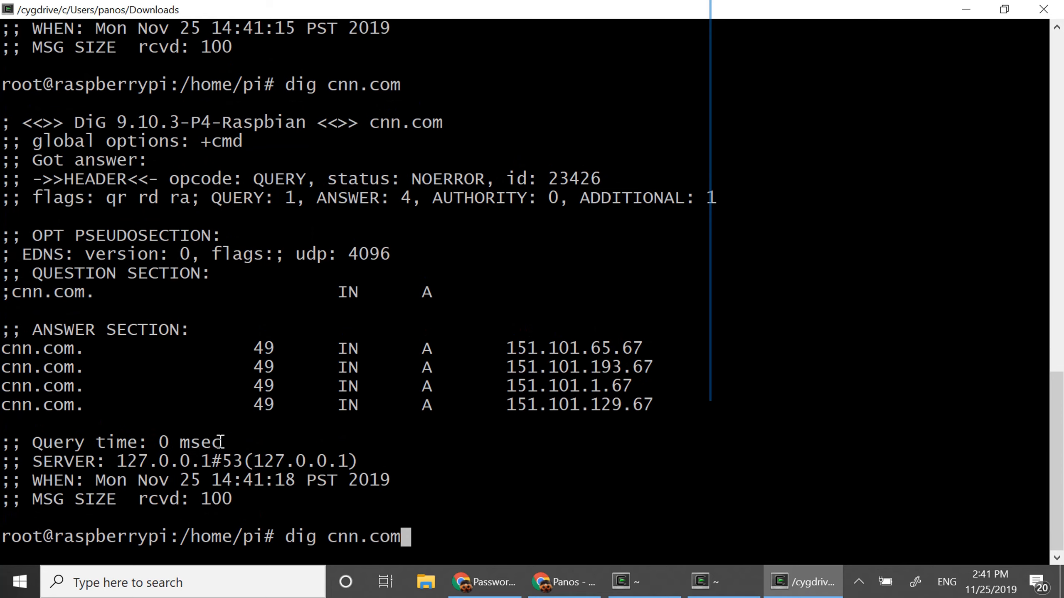
key("Return")
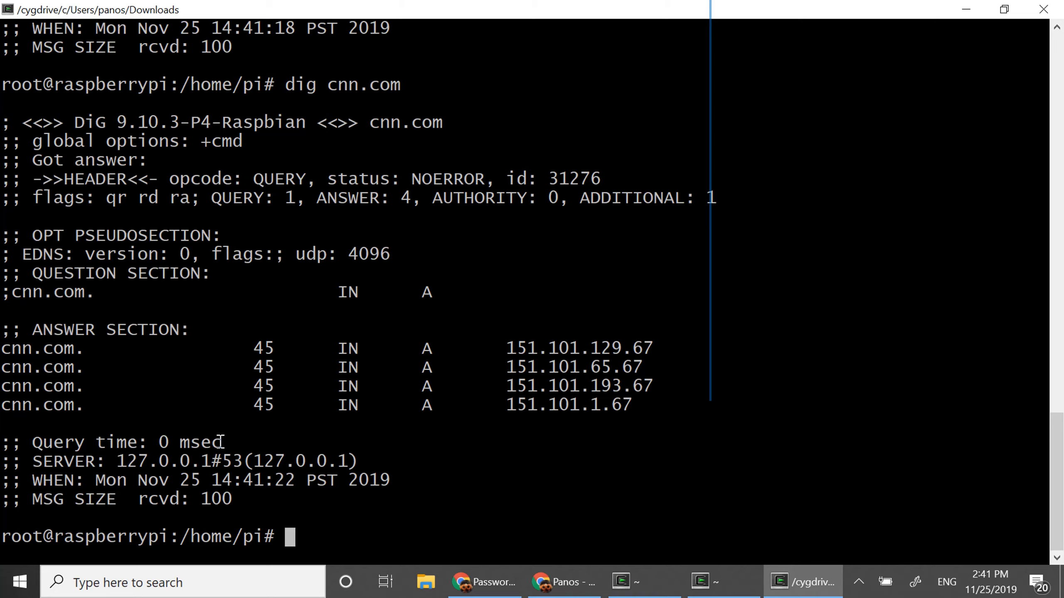
type("cl")
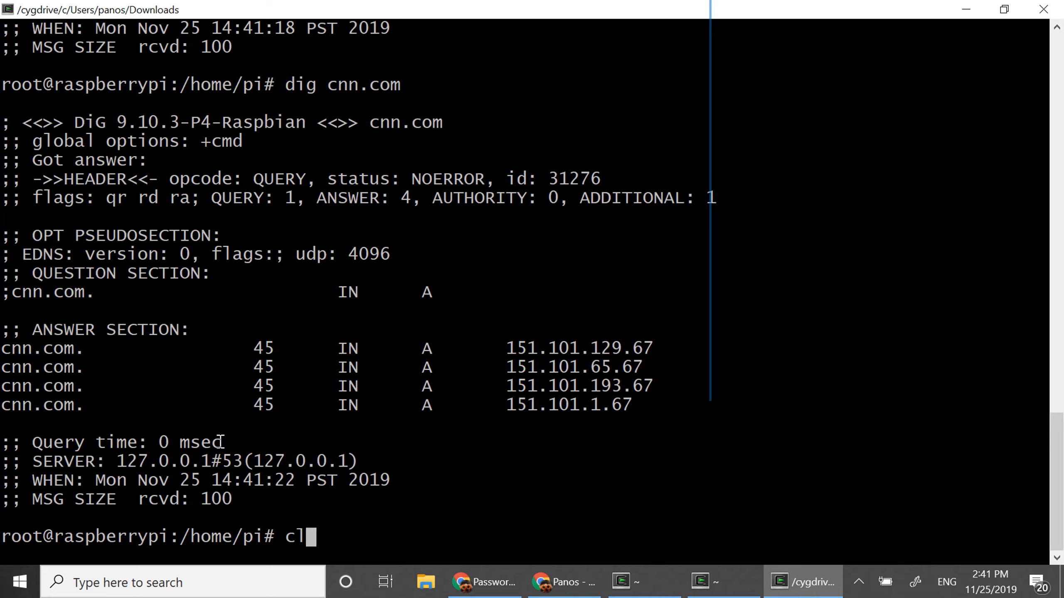
Clear the screen and display /etc/resolv.conf, listing nameserver 127.0.0.1
key("Return")
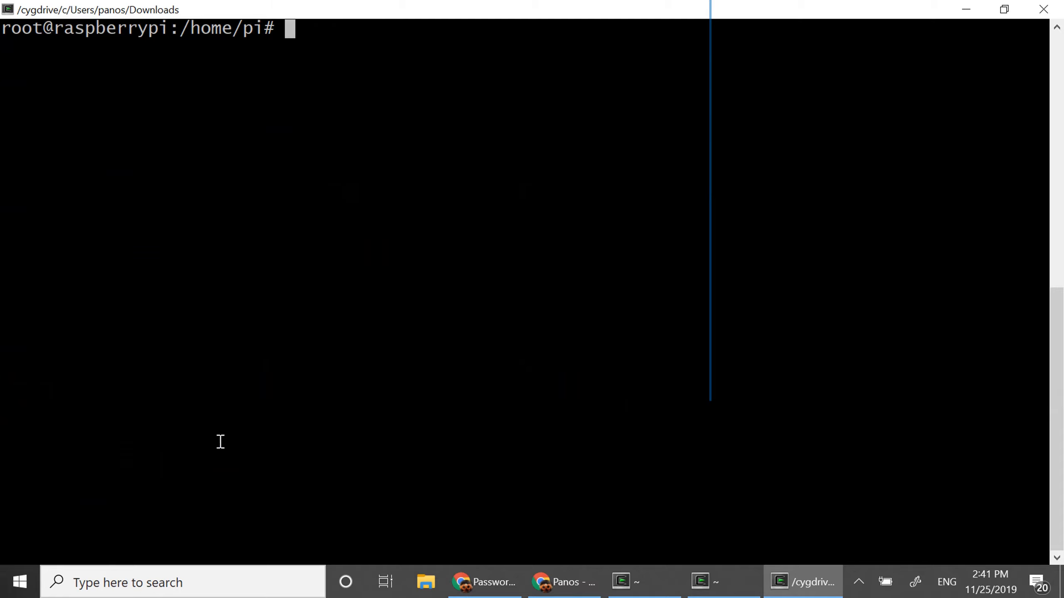
type("cat")
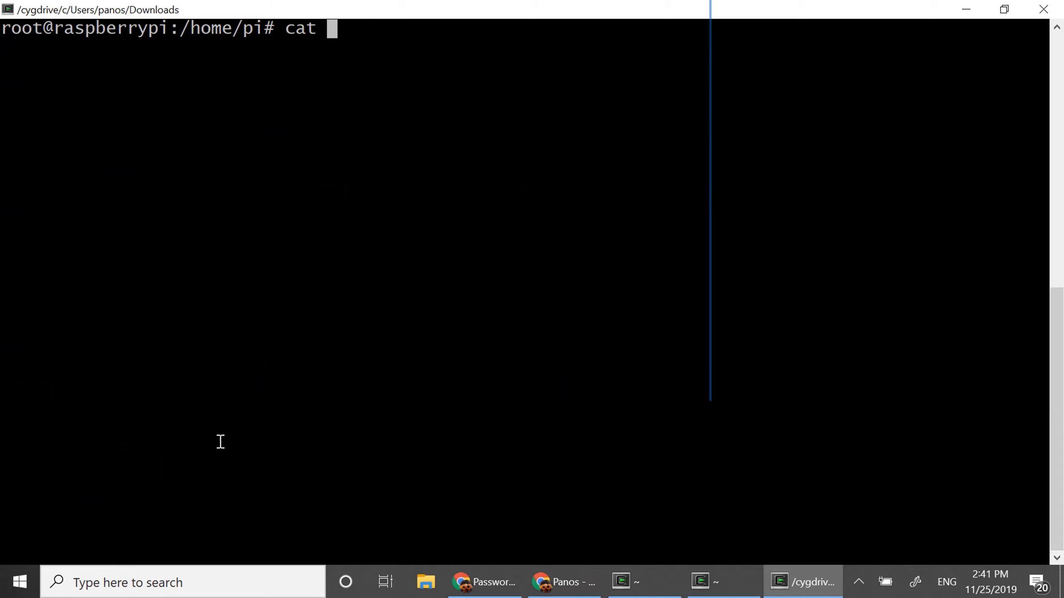
type("/etc/resolv.c")
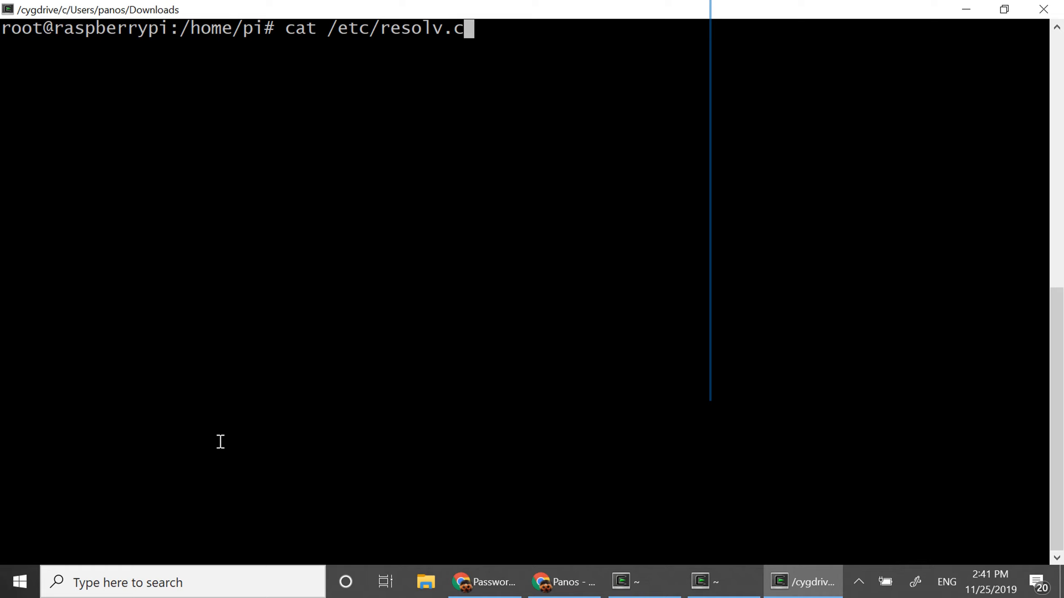
key("Return")
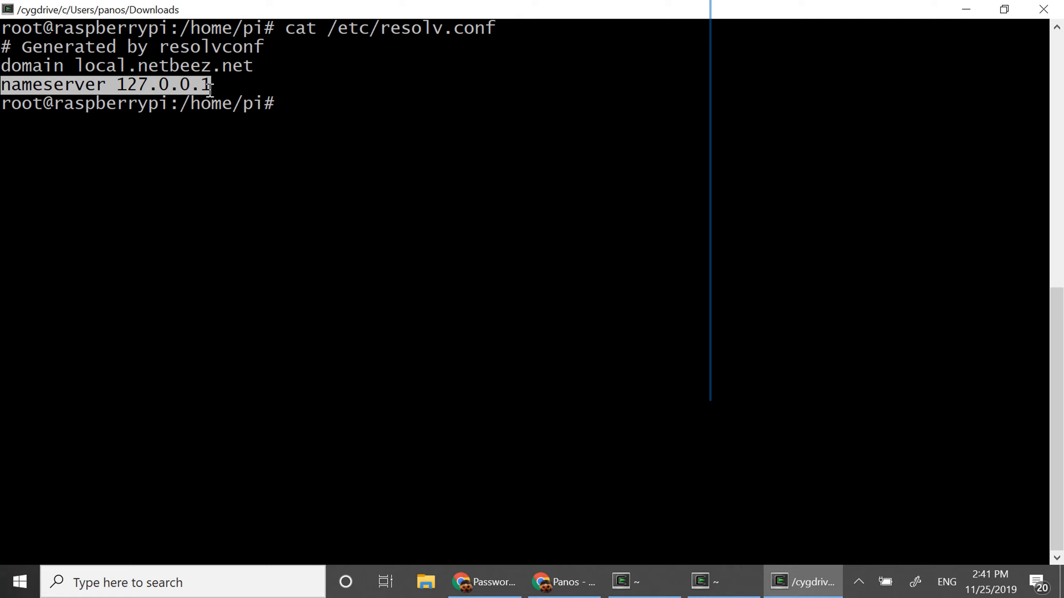
mouse_move(457, 343)
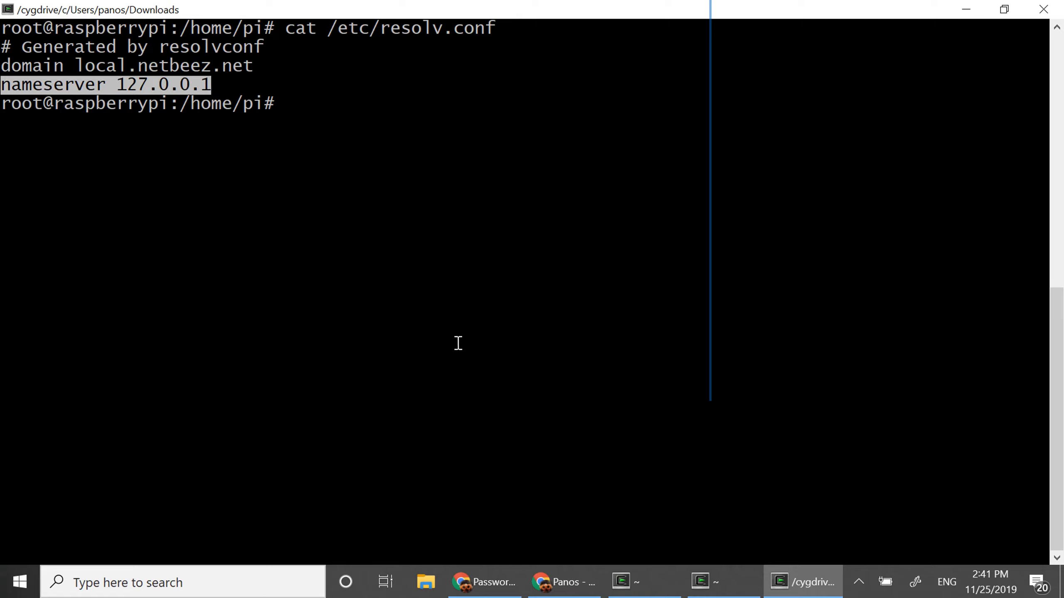
On the second host, run dig google.com twice, answered via 8.8.8.8 in about 24 msec
left_click(702, 583)
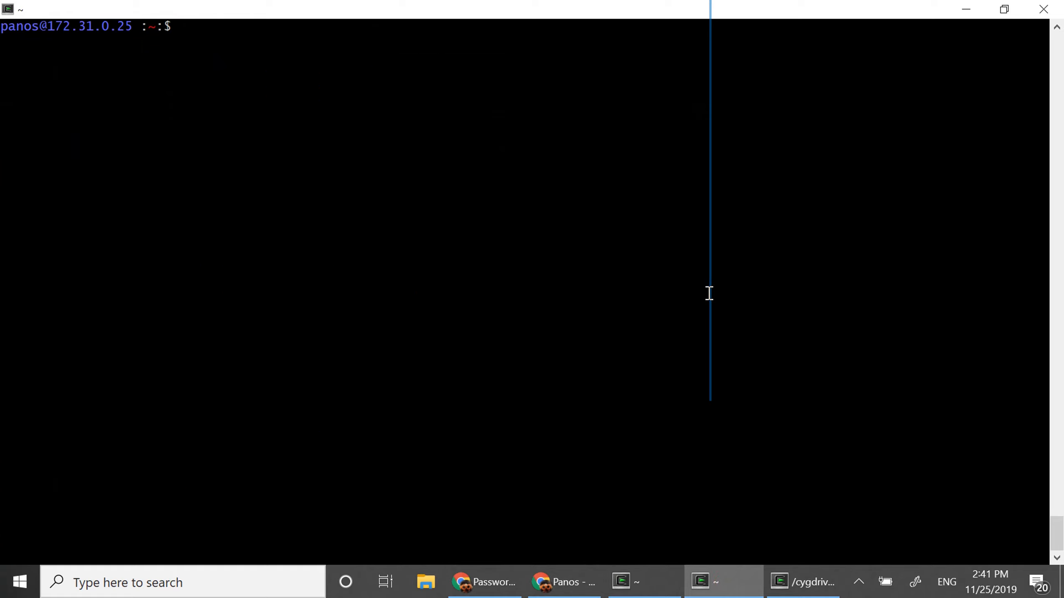
type("dig")
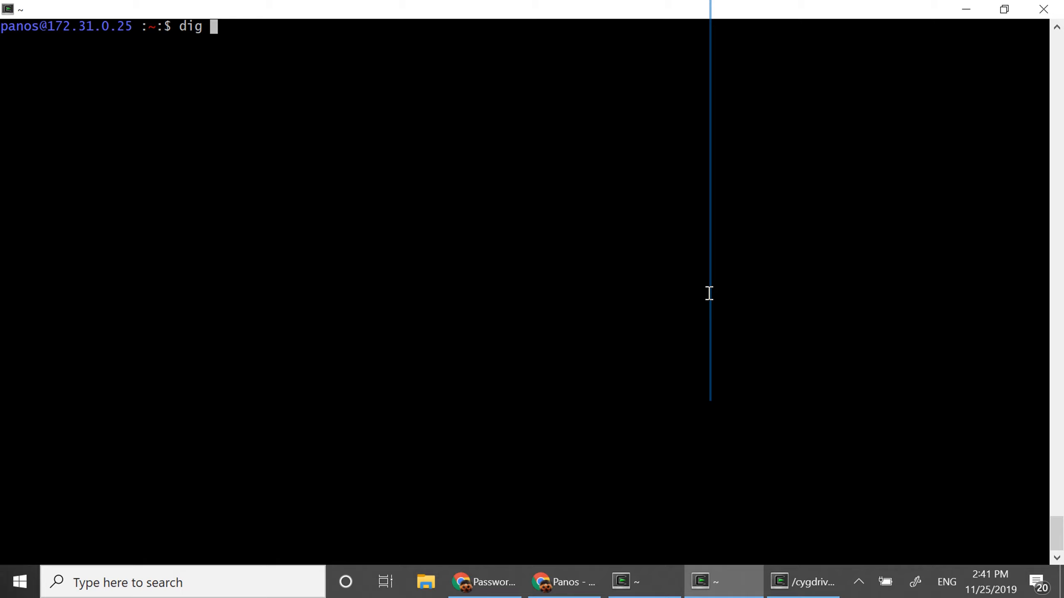
type("google.com")
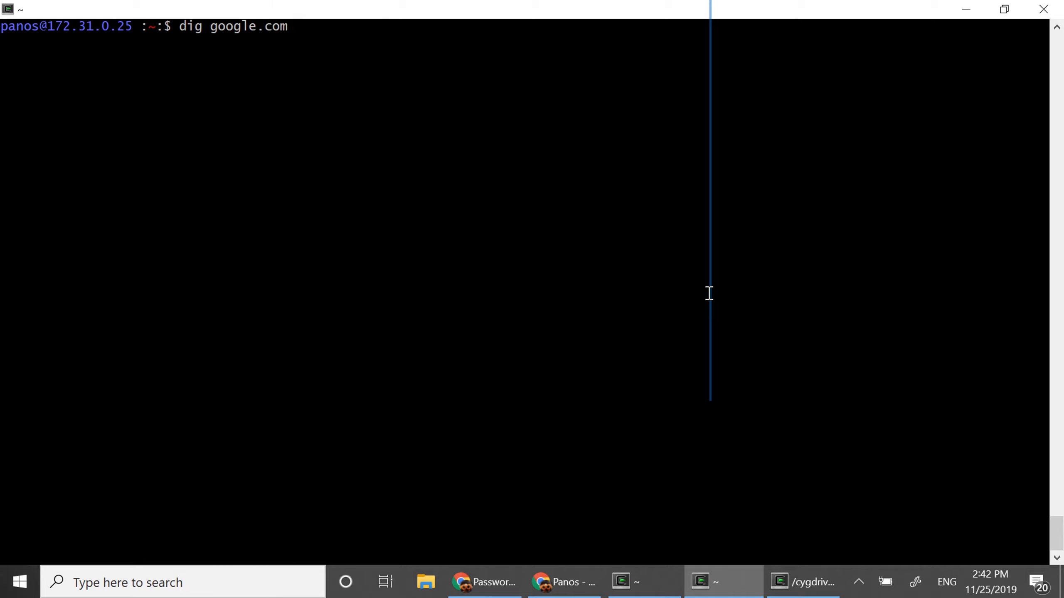
key("Return")
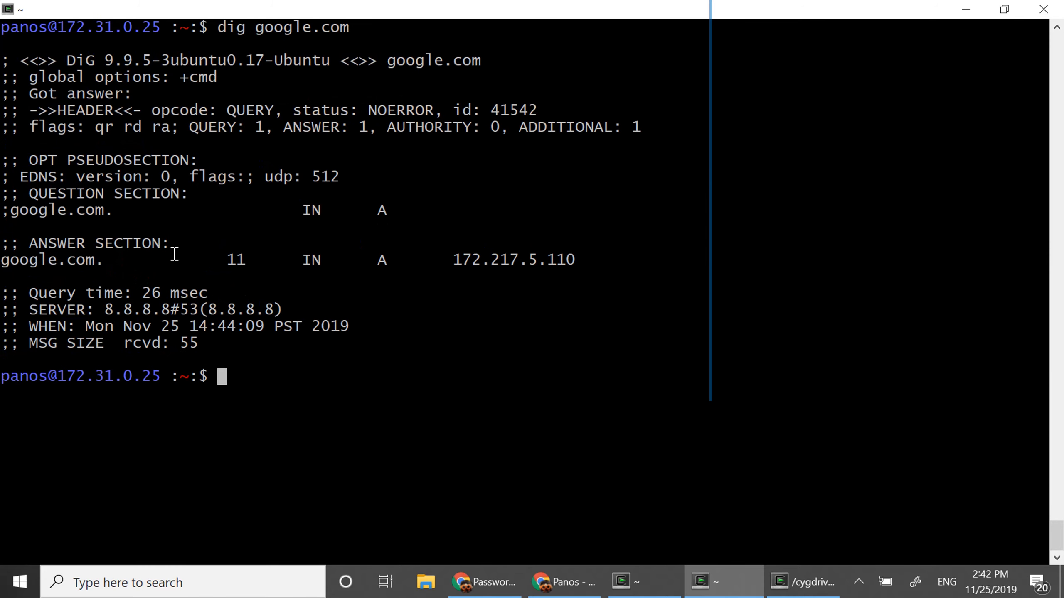
key("Return")
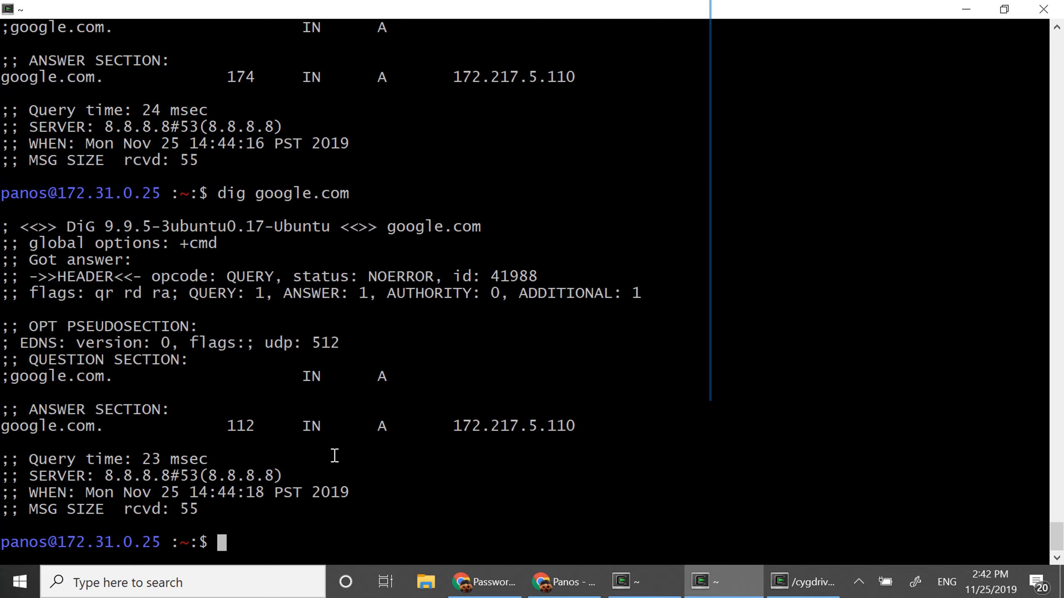
Show the second host's resolv.conf and highlight its 8.8.8.8 nameserver
type("cat /etc/")
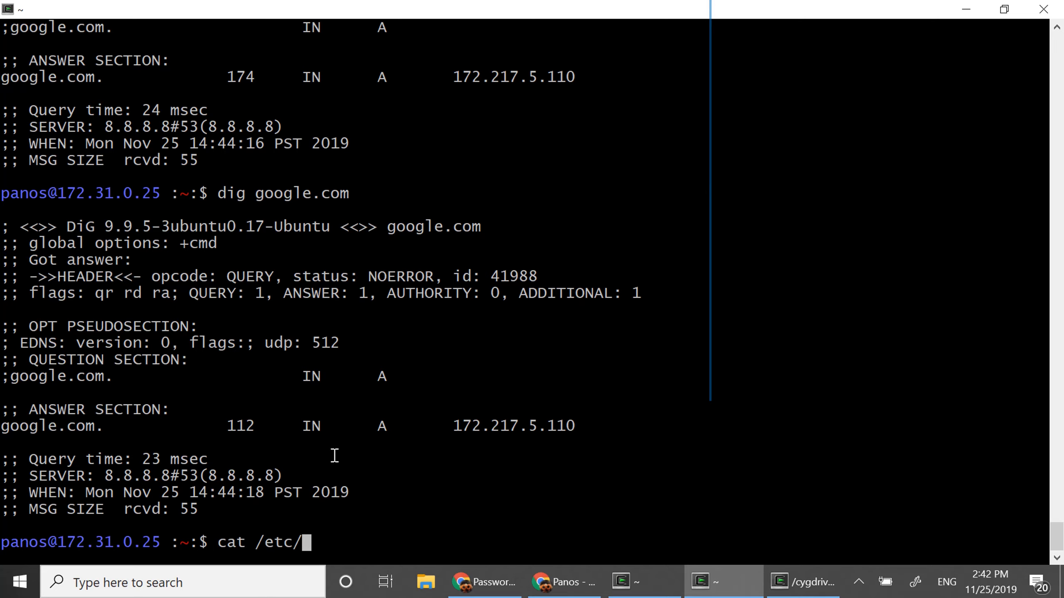
key("Return")
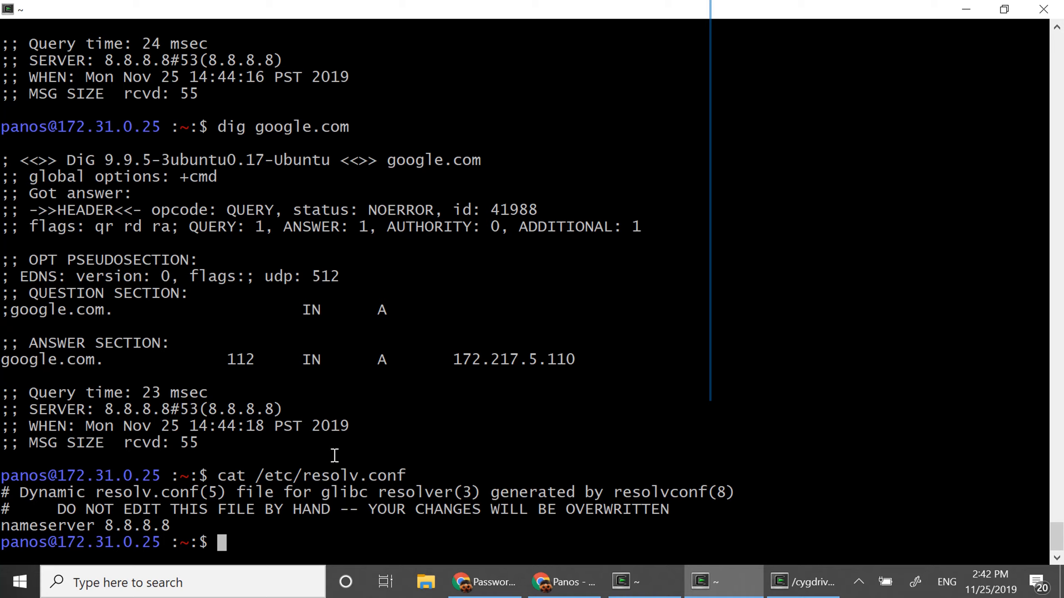
double_click(137, 526)
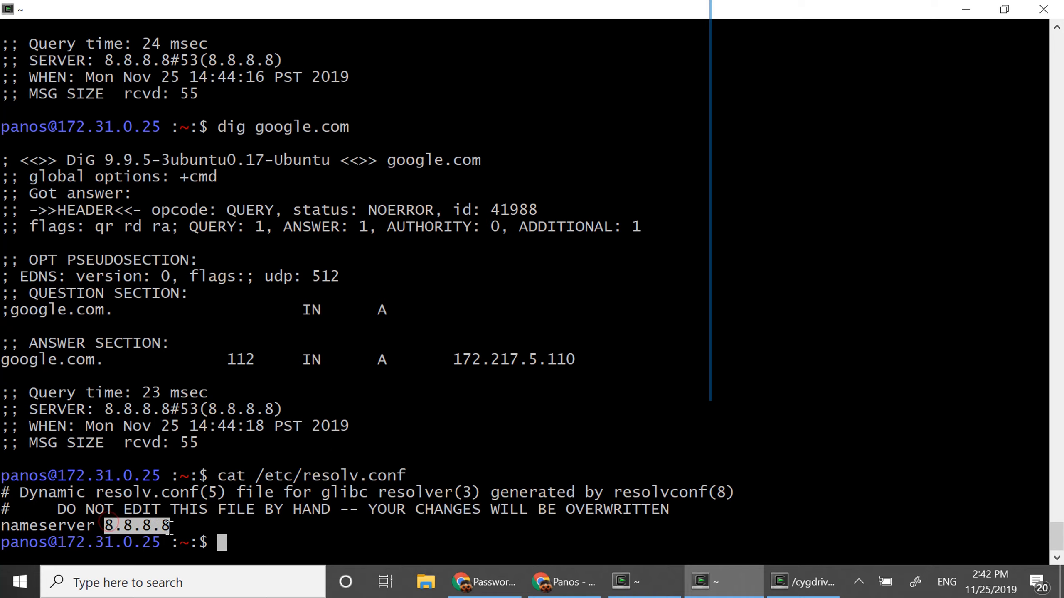
Run ifconfig on the Pi and highlight its eth0 address 172.31.0.154
type("clear")
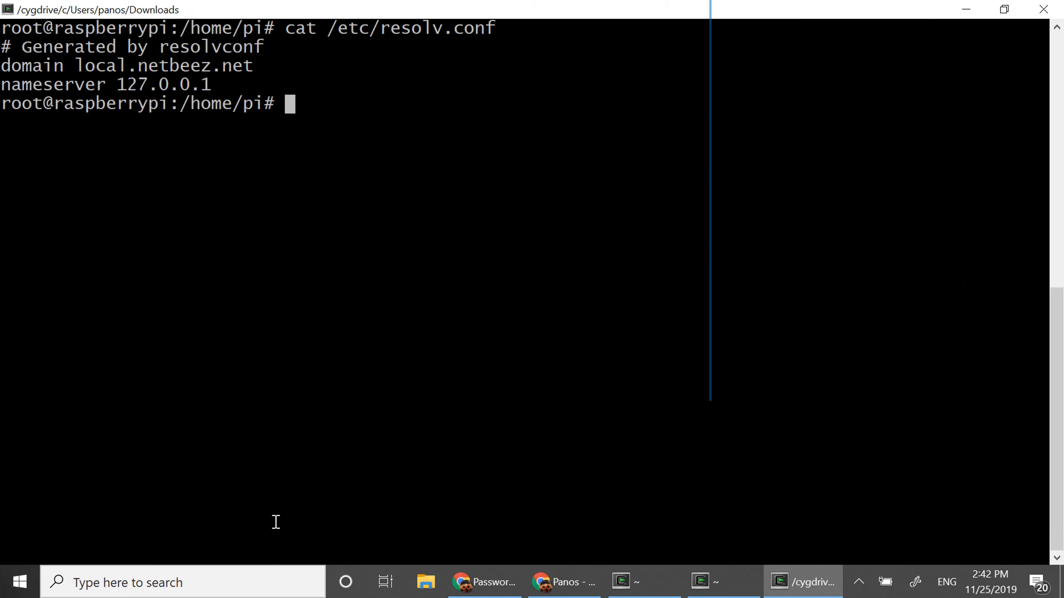
type("ifconfig")
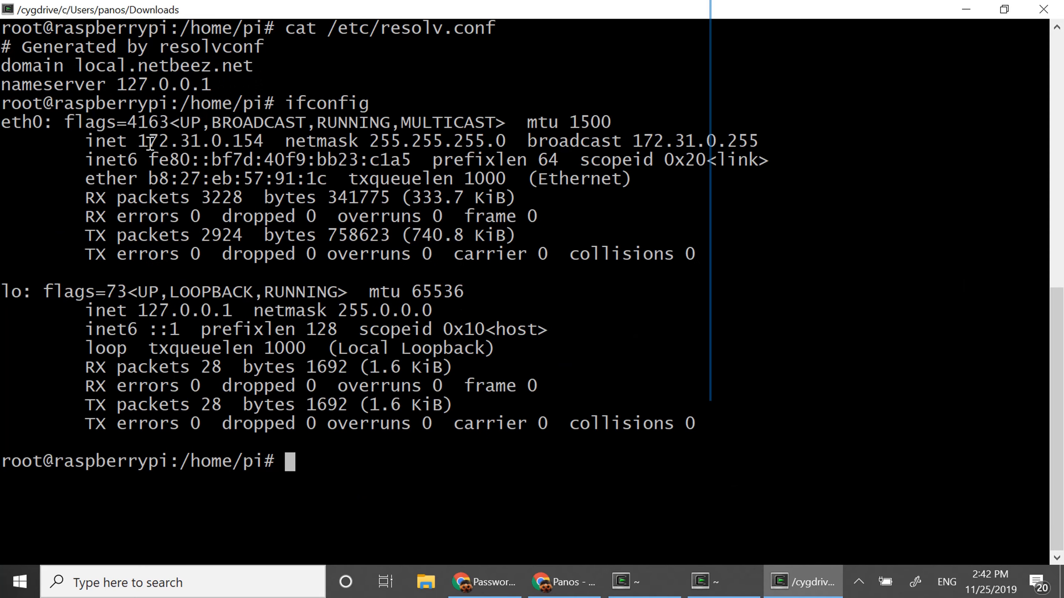
double_click(199, 141)
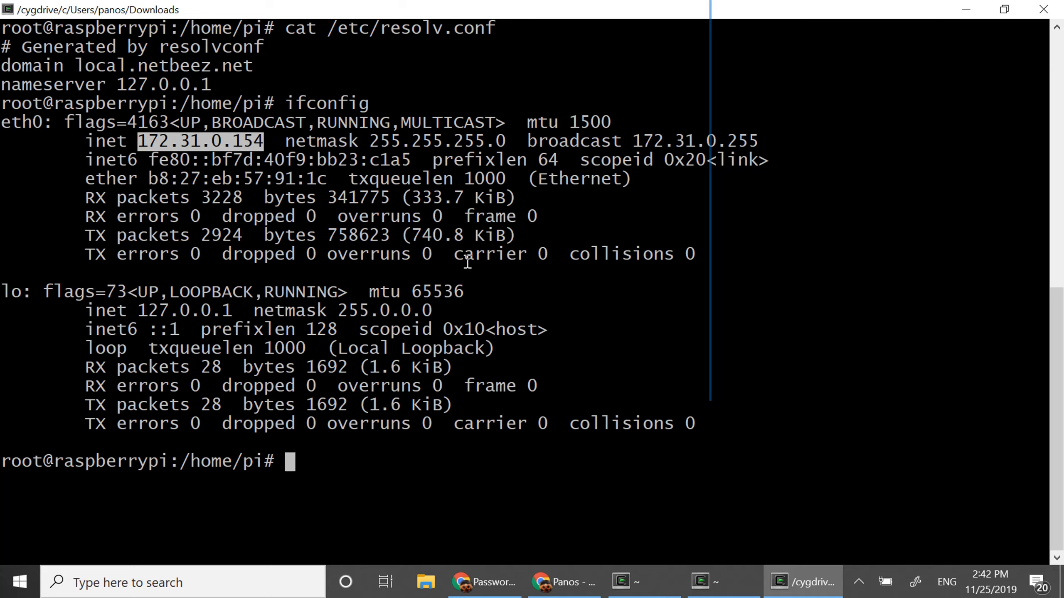
left_click(702, 582)
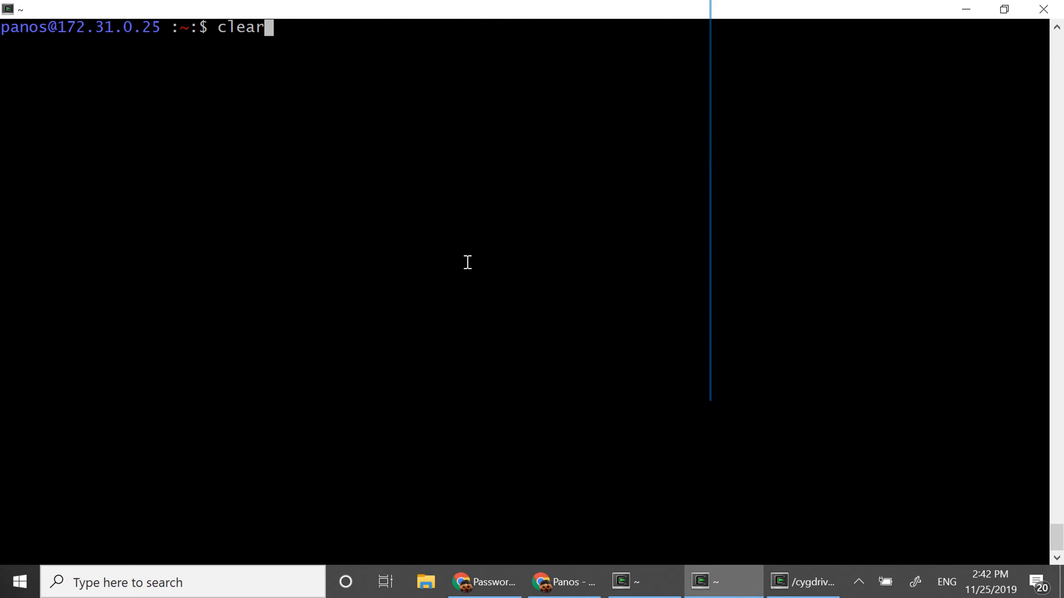
type("dig google.com")
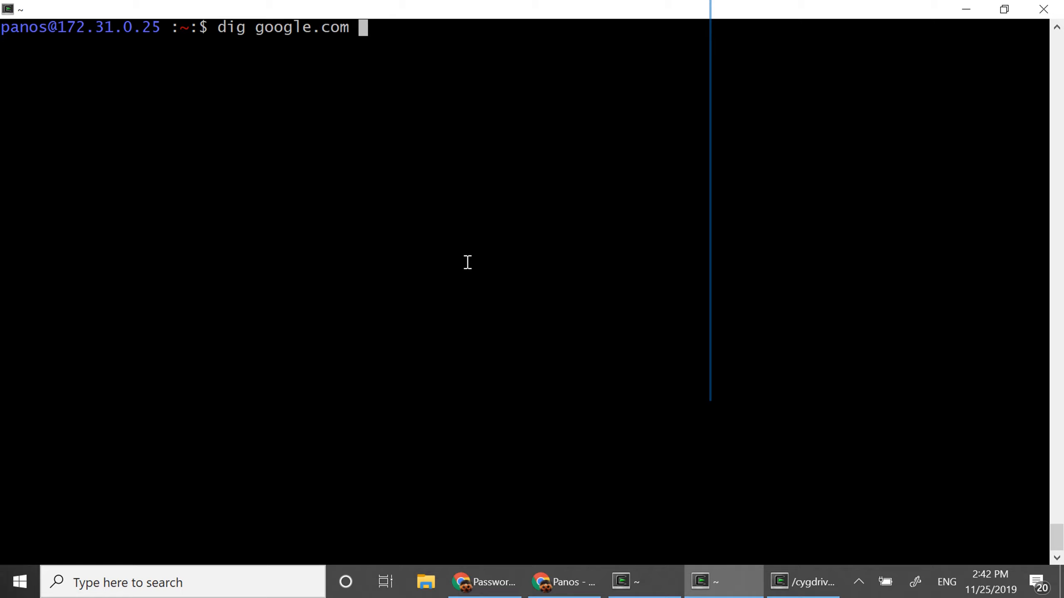
type("@172.31")
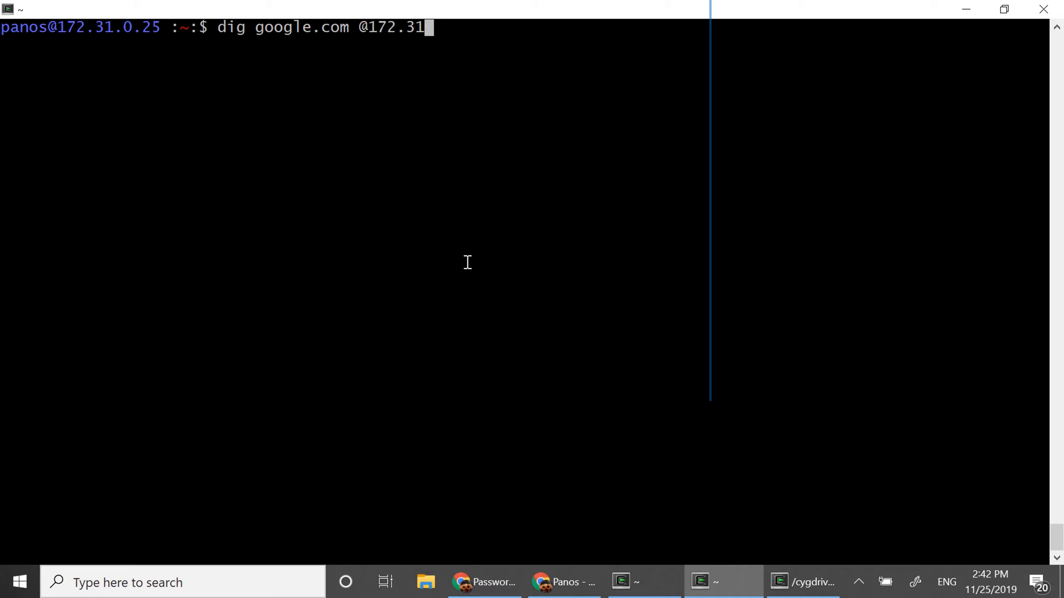
type(".0.1")
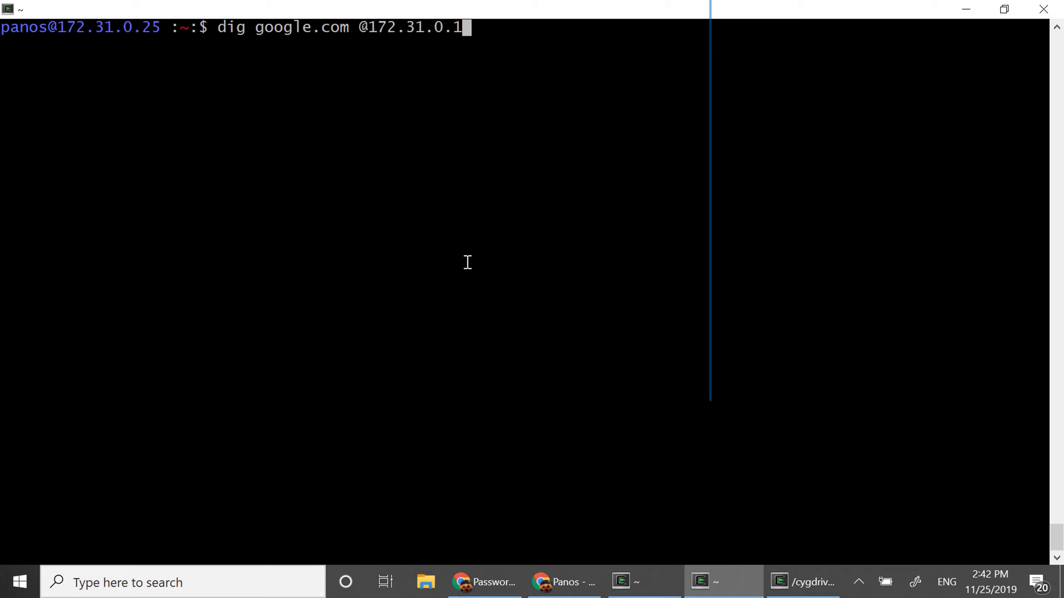
key("Return")
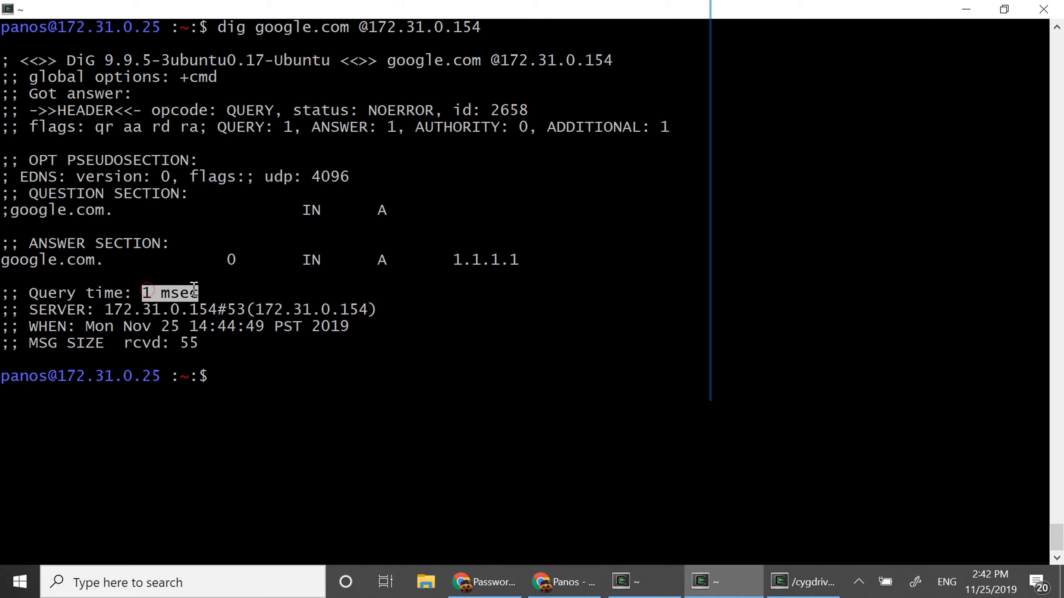
key("Up")
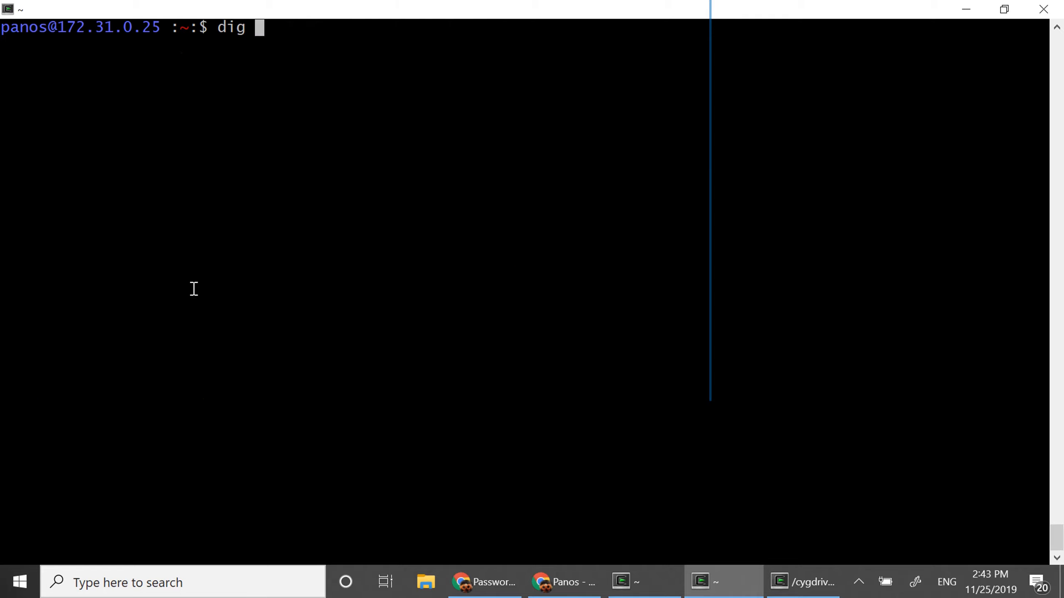
Look up baidu.com via the Pi at 172.31.0.154 and highlight the 15 msec query time
type("badi")
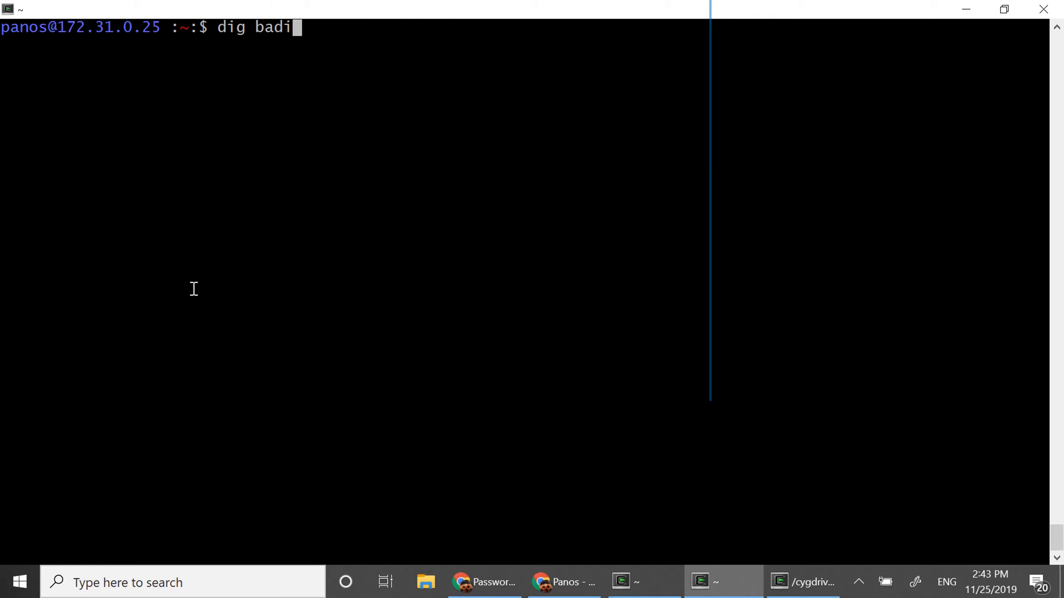
type("du.com")
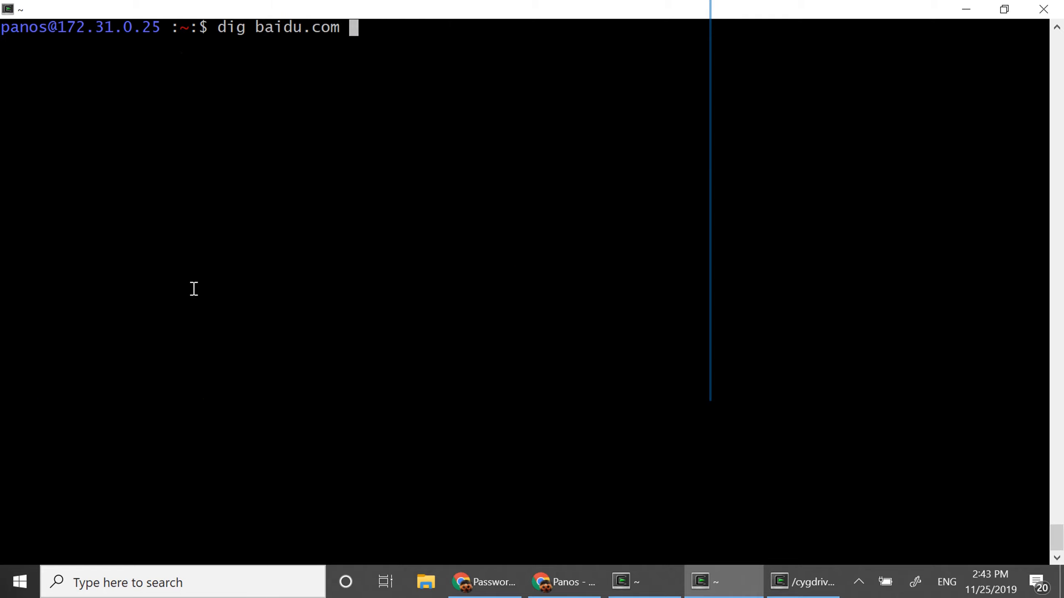
type("@172.31")
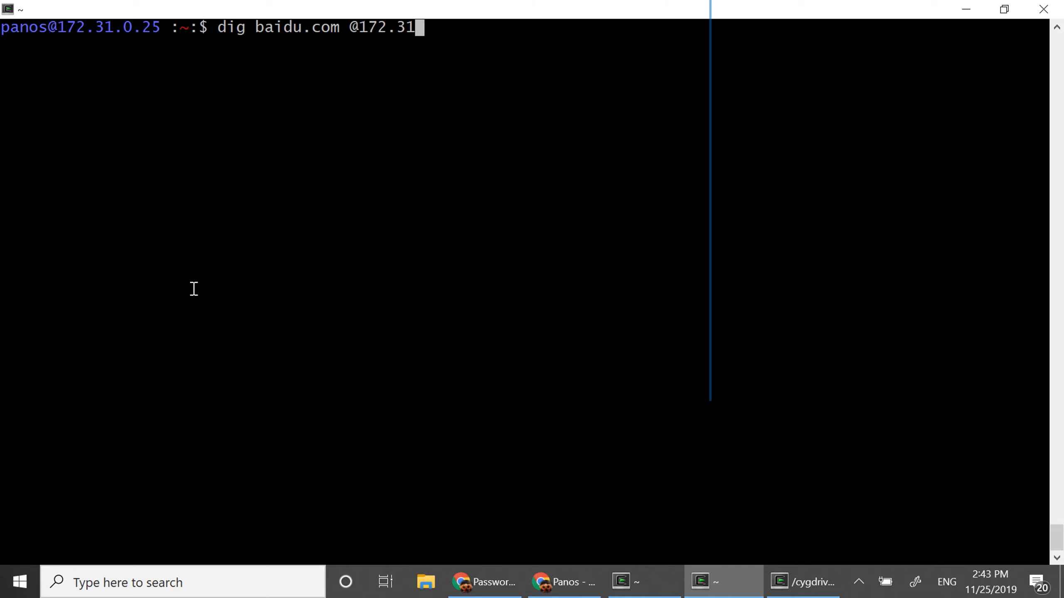
type(".0.154")
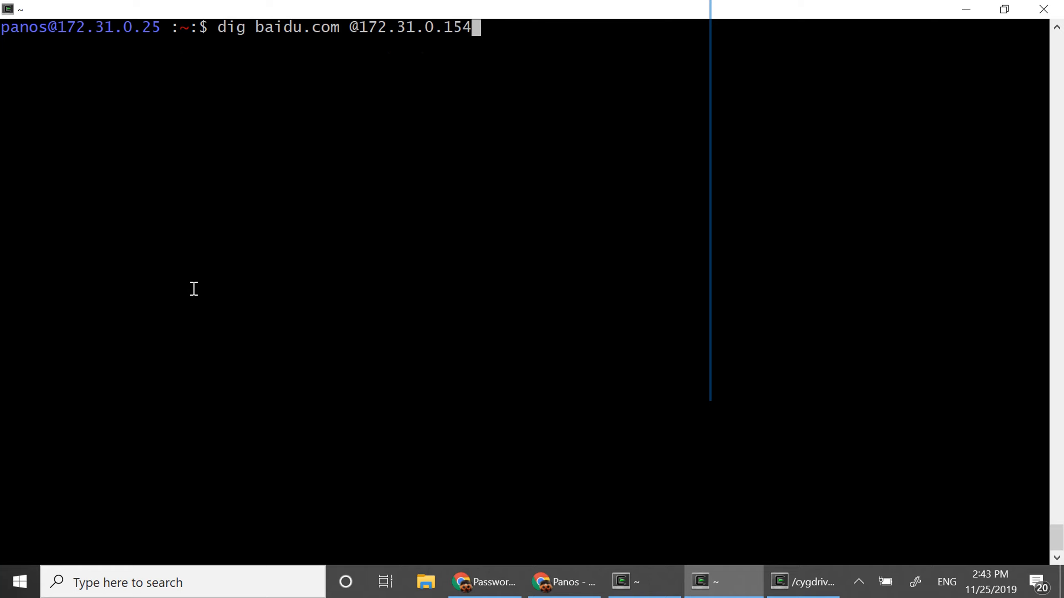
key("Return")
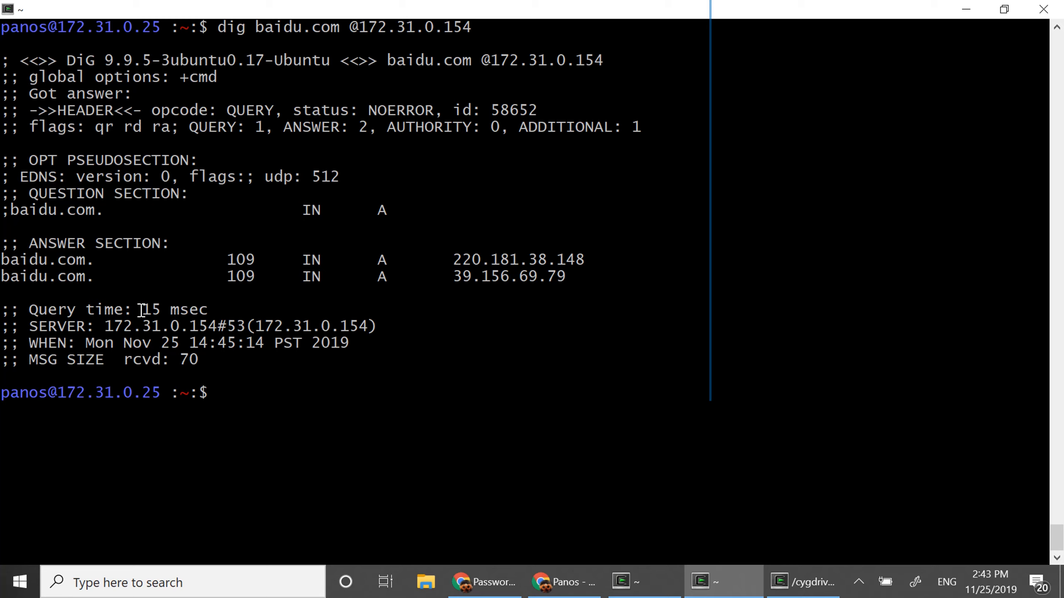
double_click(149, 309)
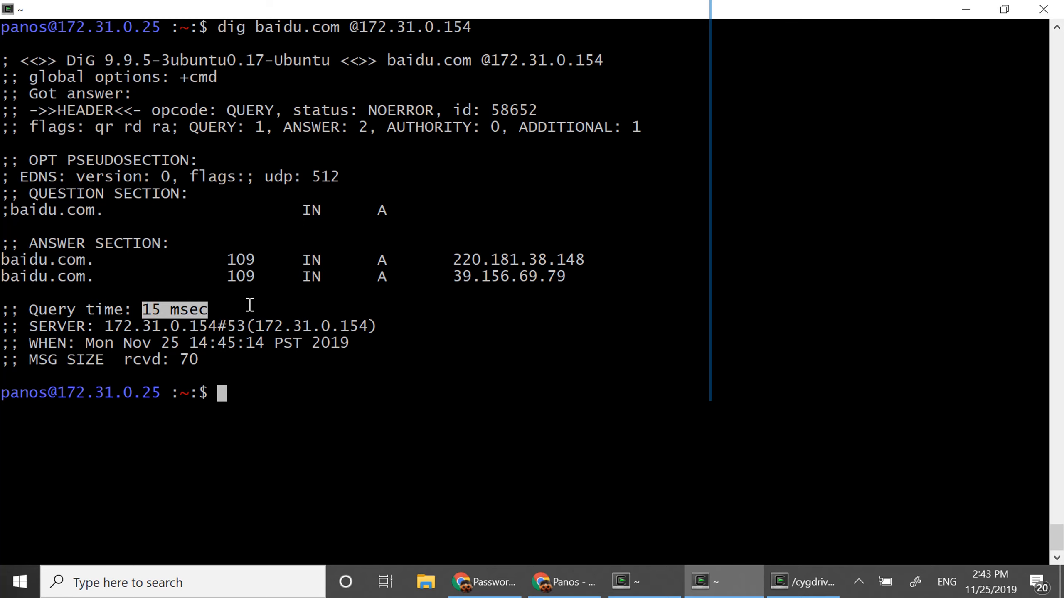
Repeat the baidu.com lookup and highlight the 1 msec cached query time
key("Return")
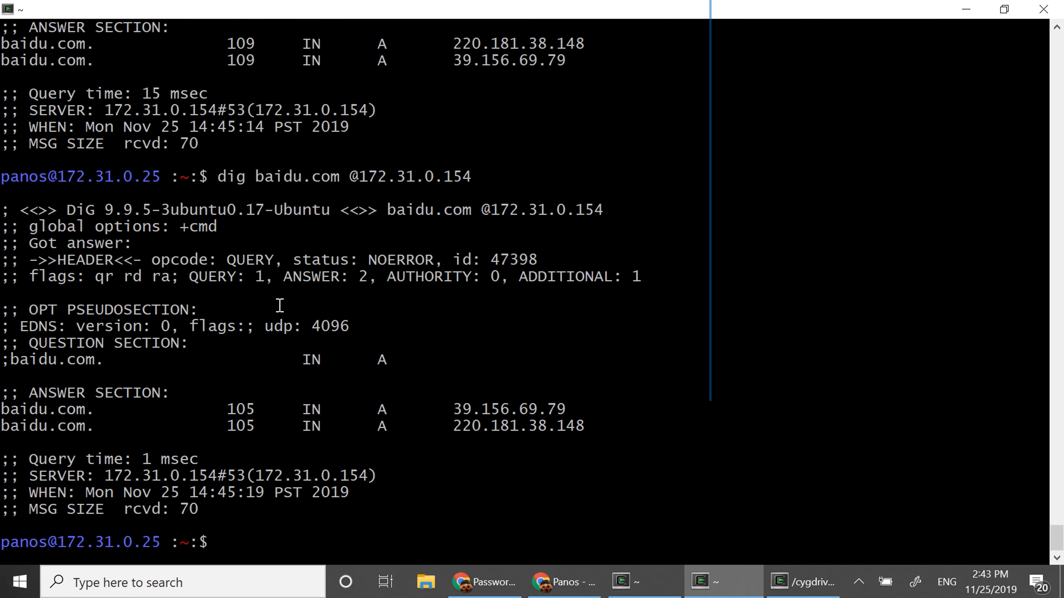
mouse_move(236, 412)
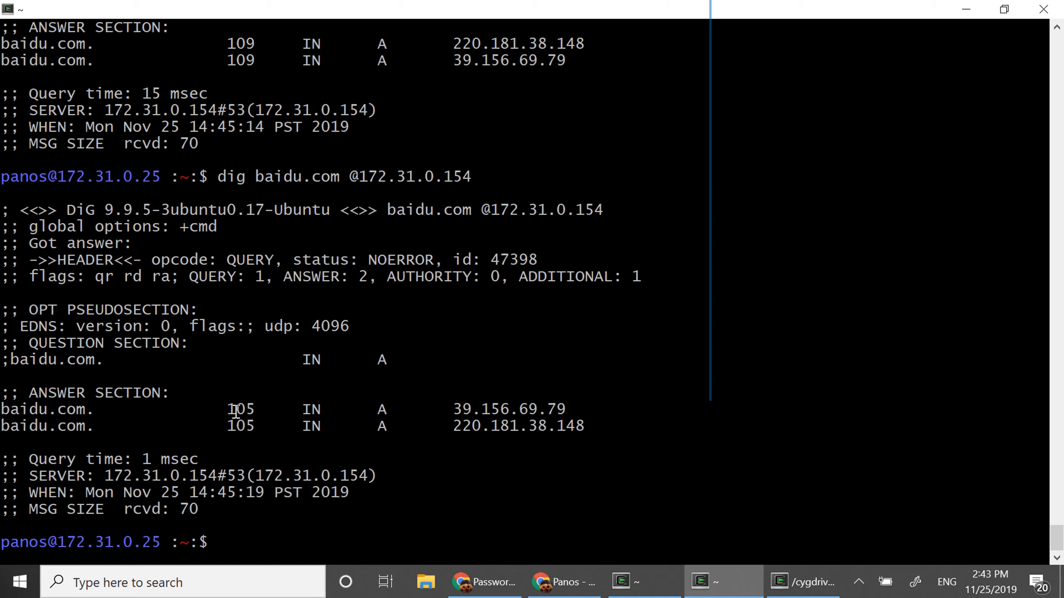
mouse_move(247, 419)
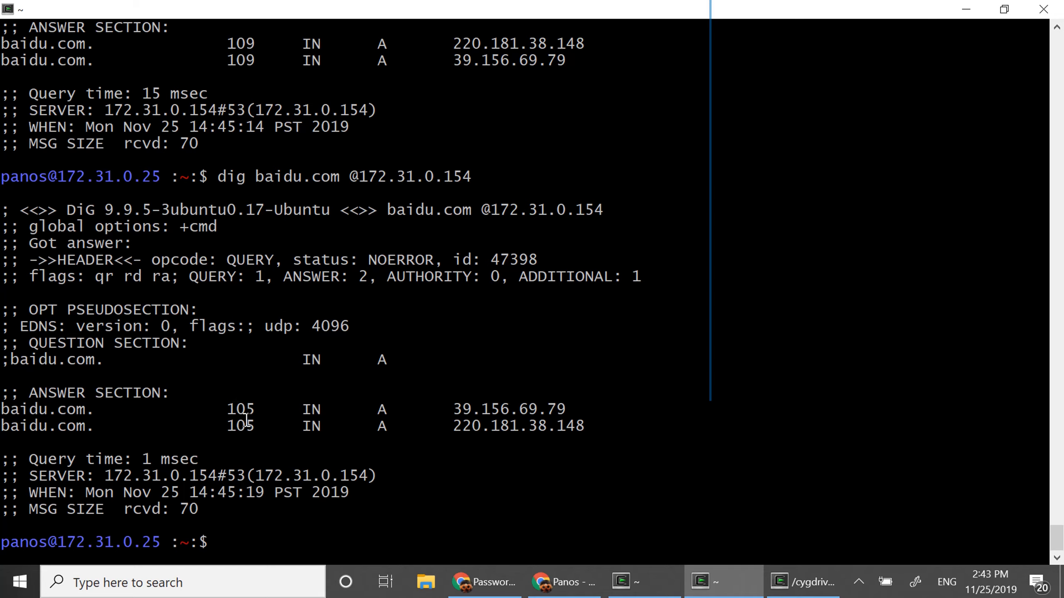
double_click(148, 459)
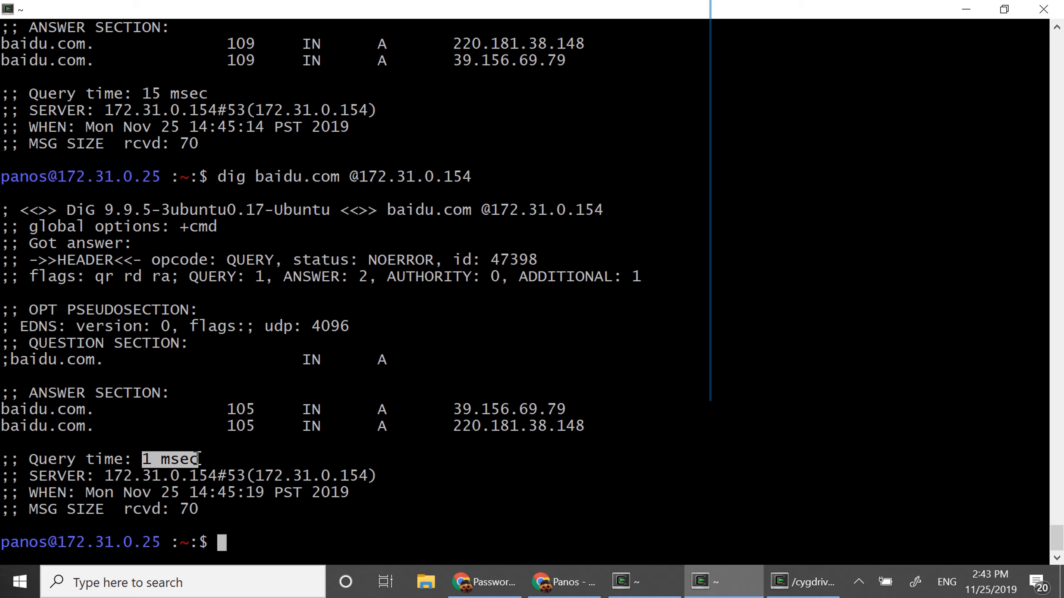
key("Return")
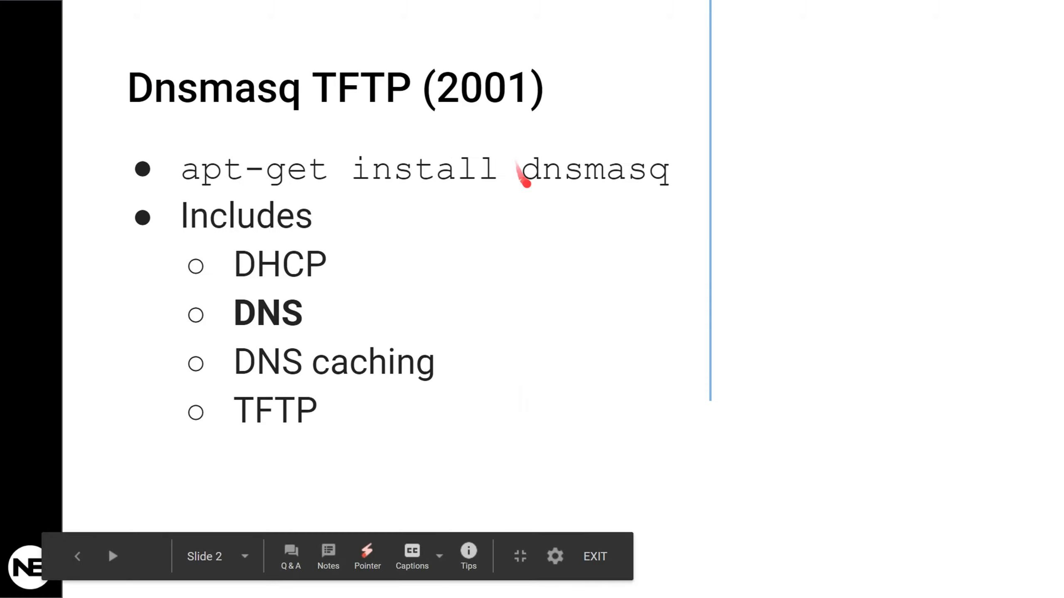
mouse_move(671, 195)
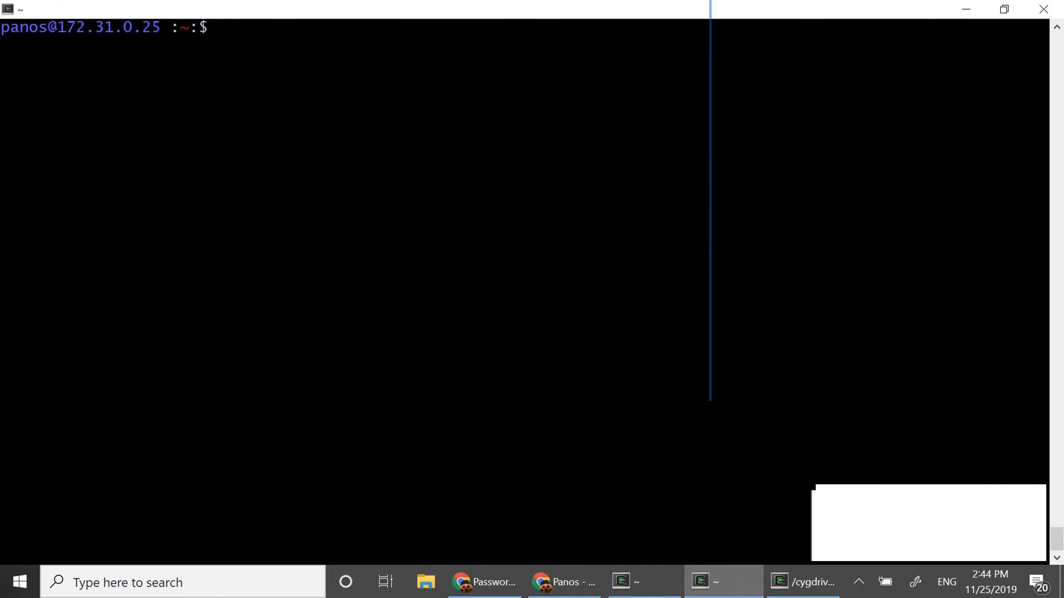
Return from the Dnsmasq slide to the Raspberry Pi terminal
left_click(802, 582)
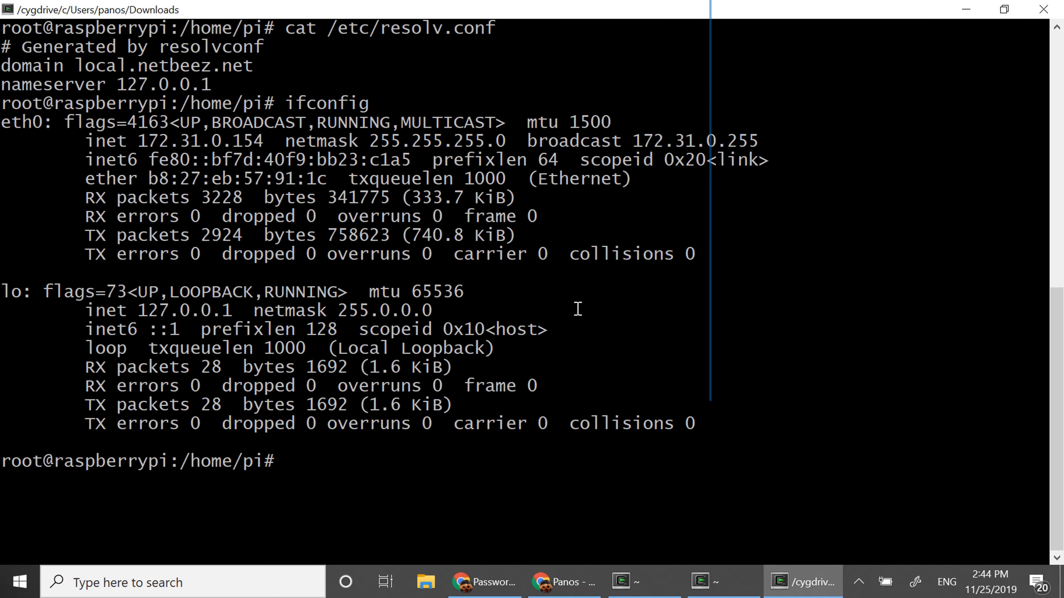